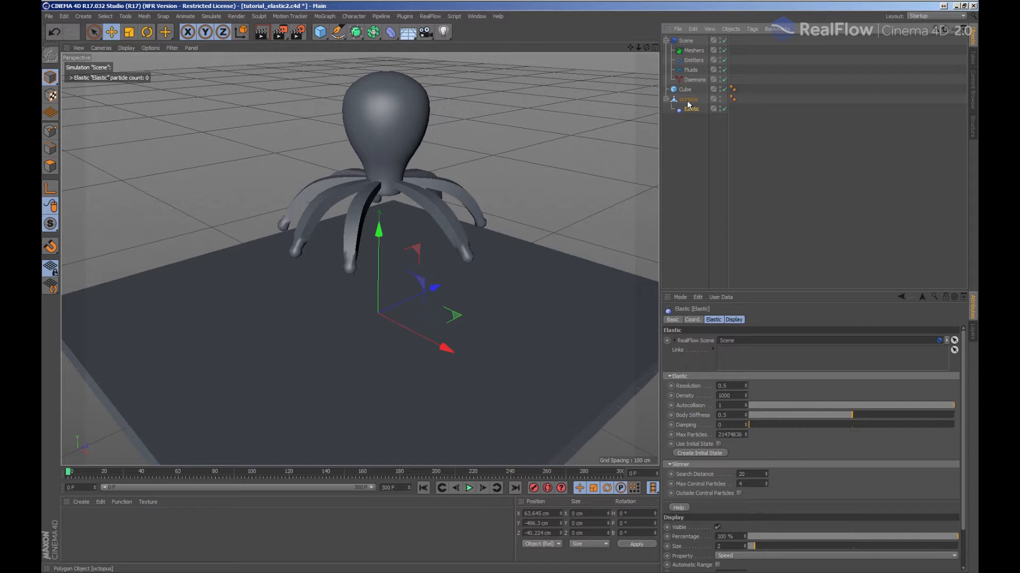
# Step: Select the octopus's Elastic and add a RealFlow Gravity daemon at default strength
pyautogui.click(429, 16)
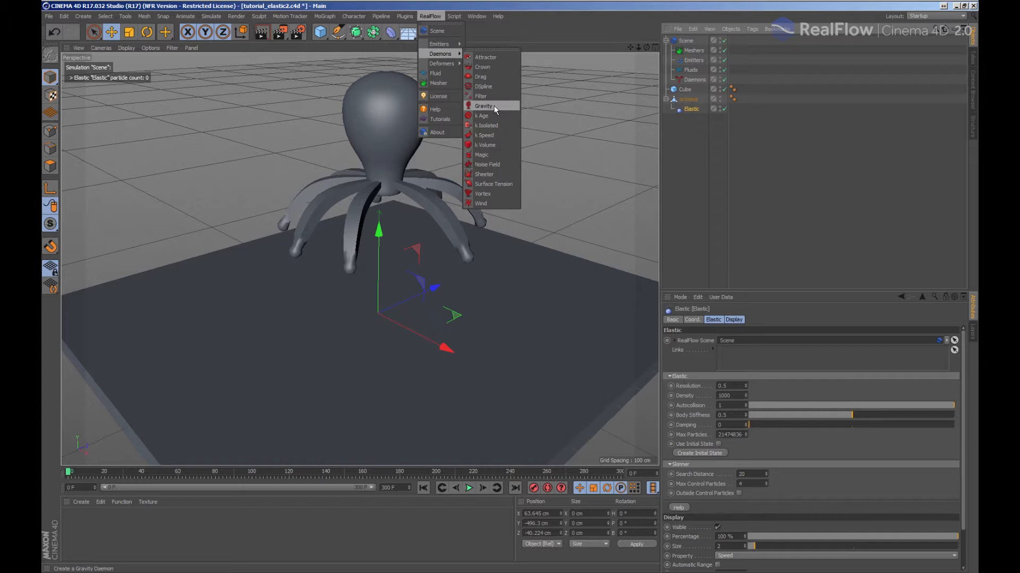
pyautogui.click(483, 105)
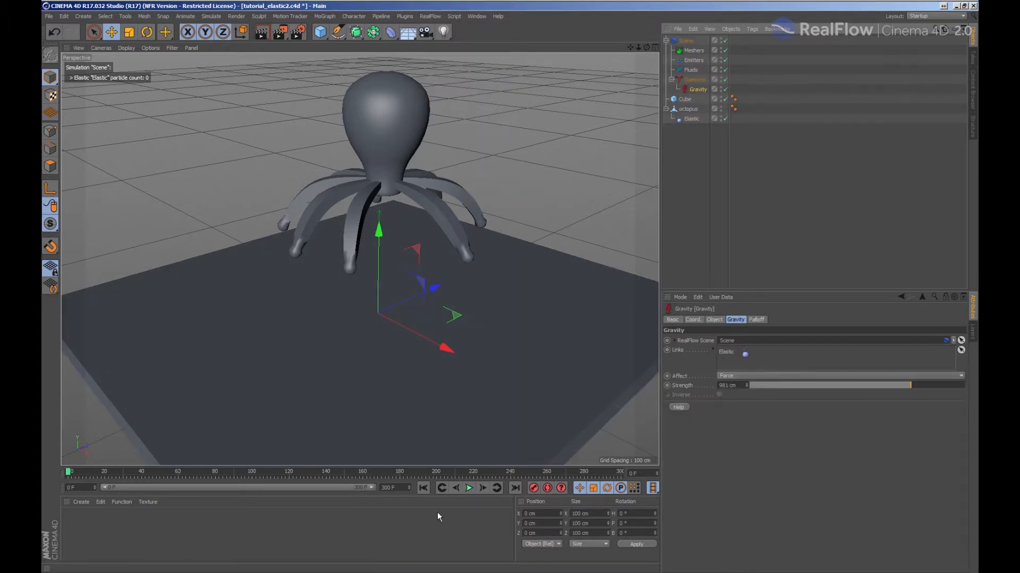
# Step: Test-play the fall, then give the Cube floor a RealFlow Collider tag
pyautogui.click(468, 488)
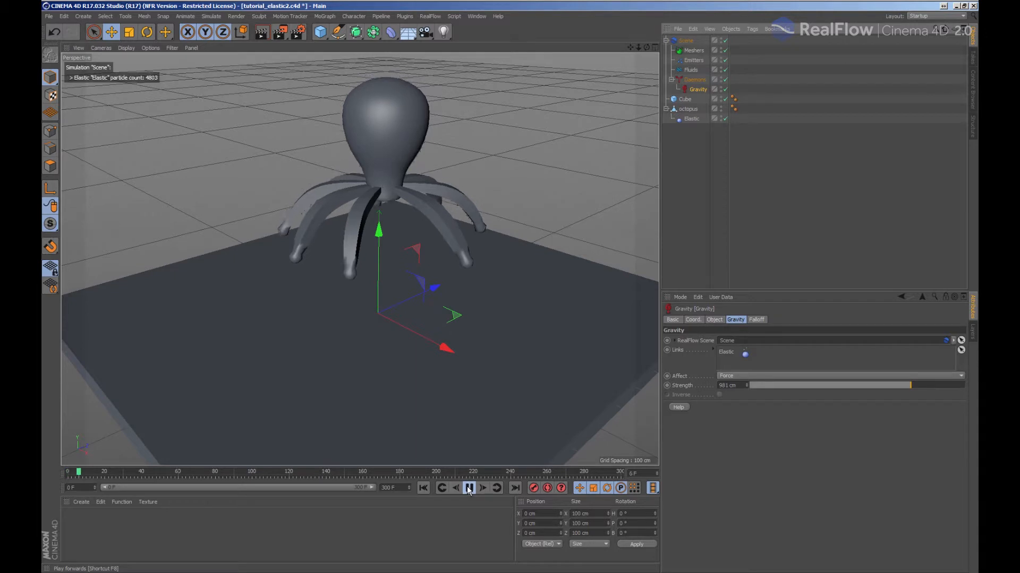
pyautogui.click(467, 488)
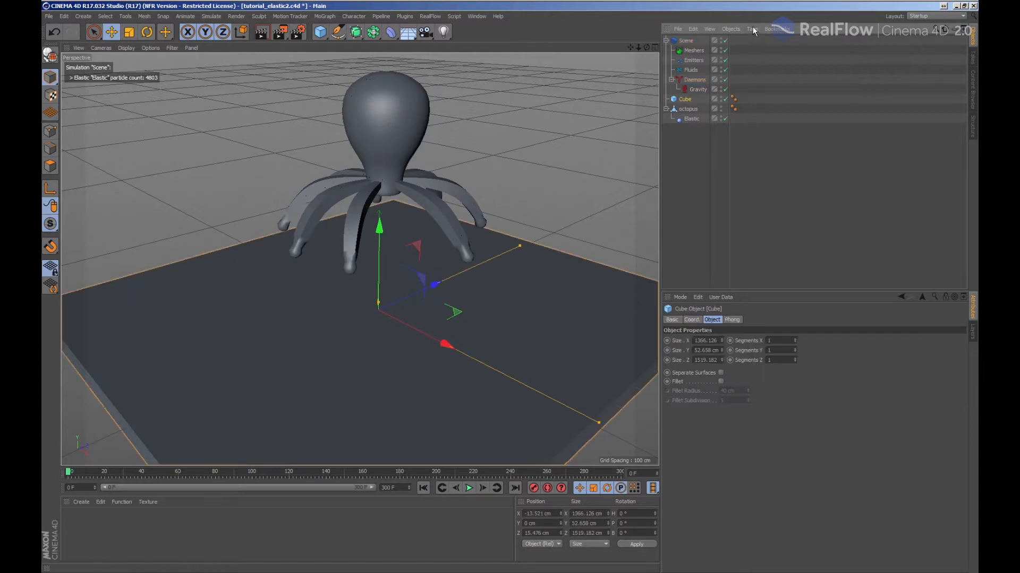
pyautogui.click(752, 29)
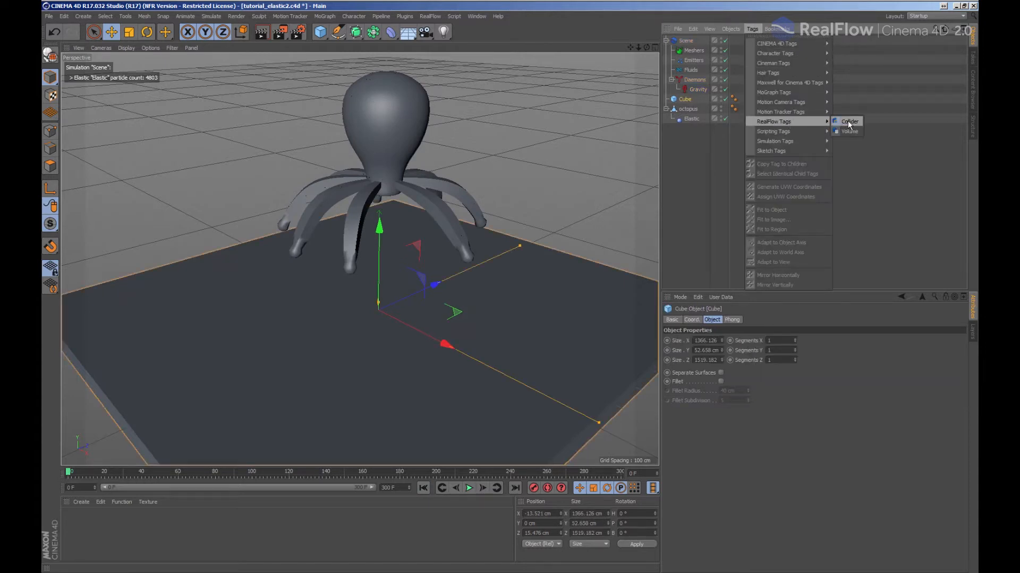
pyautogui.click(849, 121)
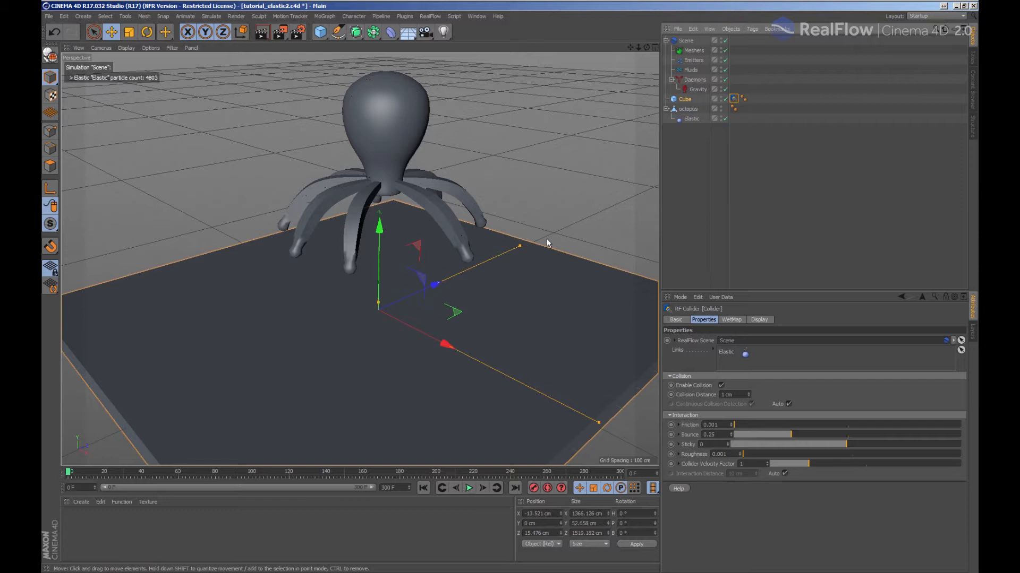
# Step: Replay the octopus collapsing onto the cube floor and rewind to the start
pyautogui.click(469, 487)
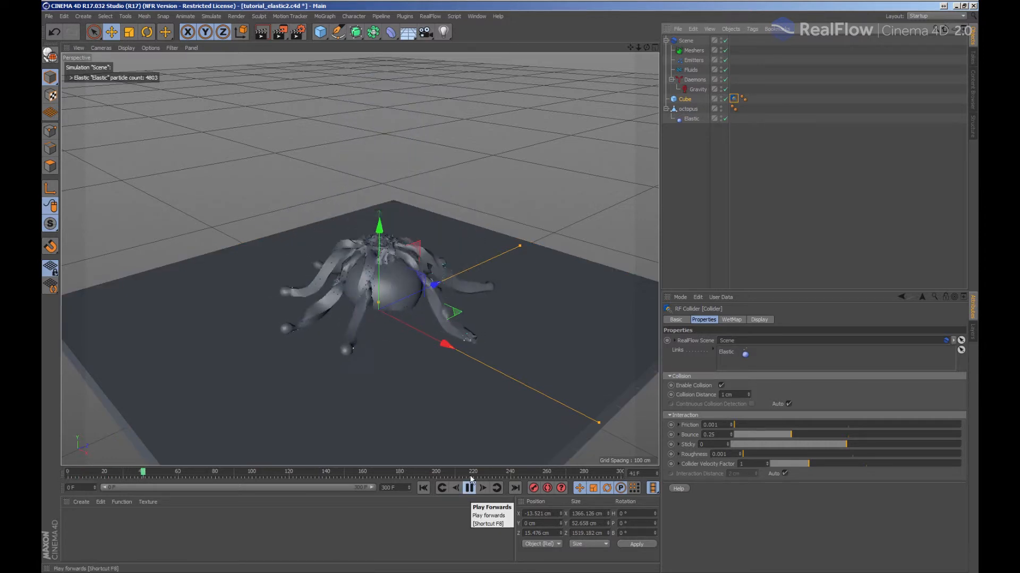
pyautogui.click(469, 488)
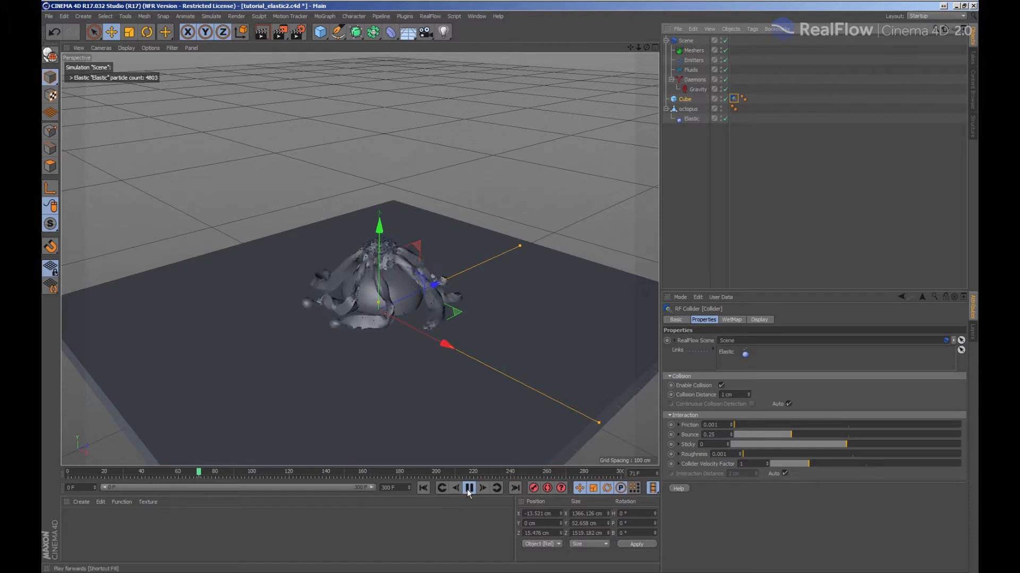
pyautogui.click(467, 487)
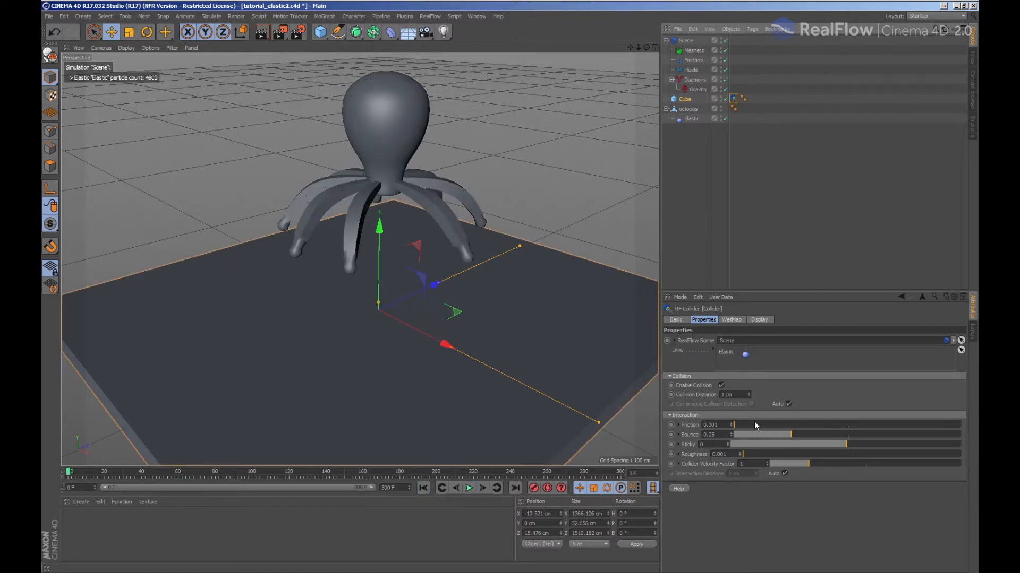
# Step: Set the floor collider's friction to 0.79 and bounce to 0, then play
pyautogui.moveTo(741, 425); pyautogui.dragTo(910, 424)
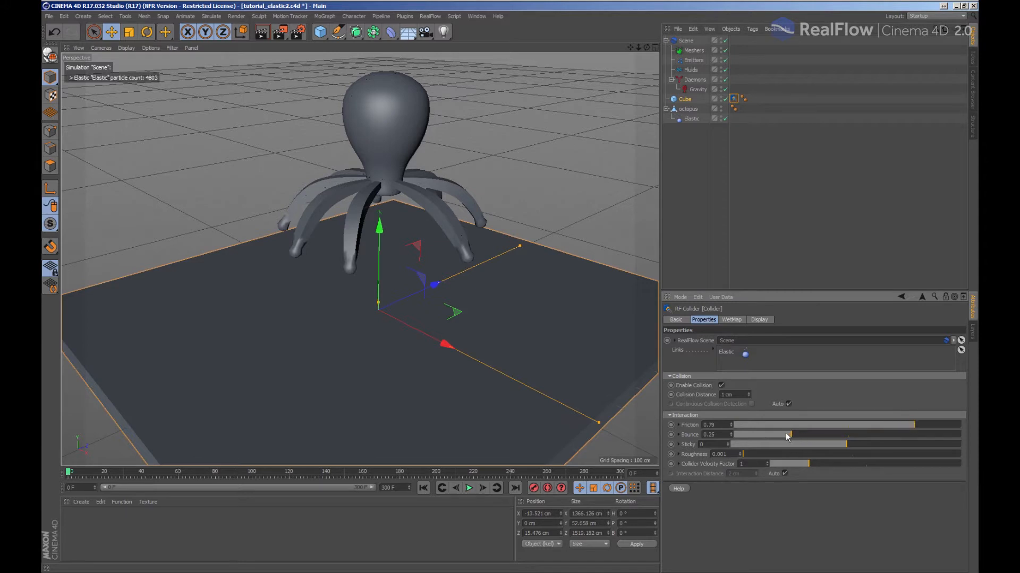
pyautogui.moveTo(790, 435); pyautogui.dragTo(728, 434)
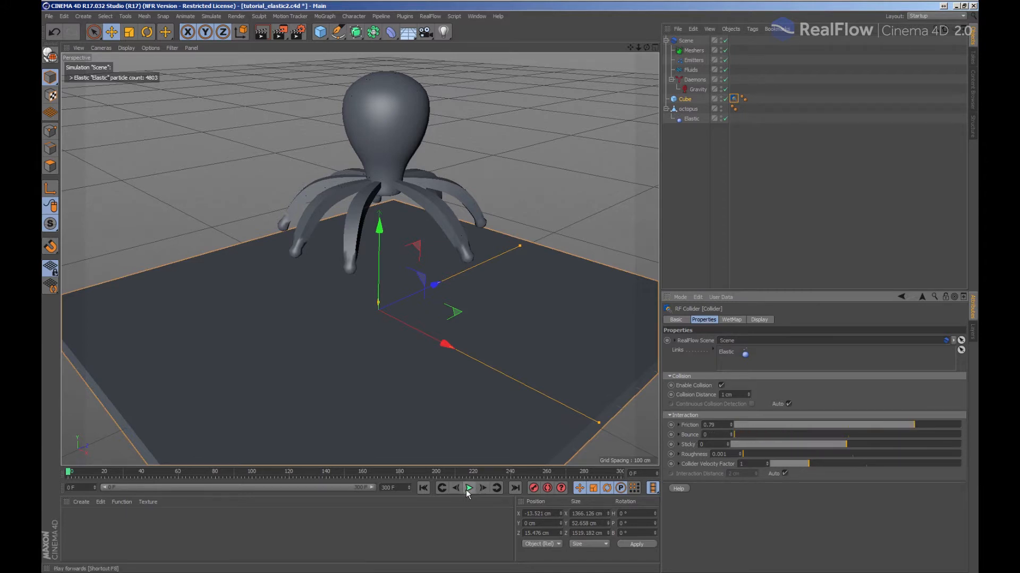
pyautogui.click(468, 488)
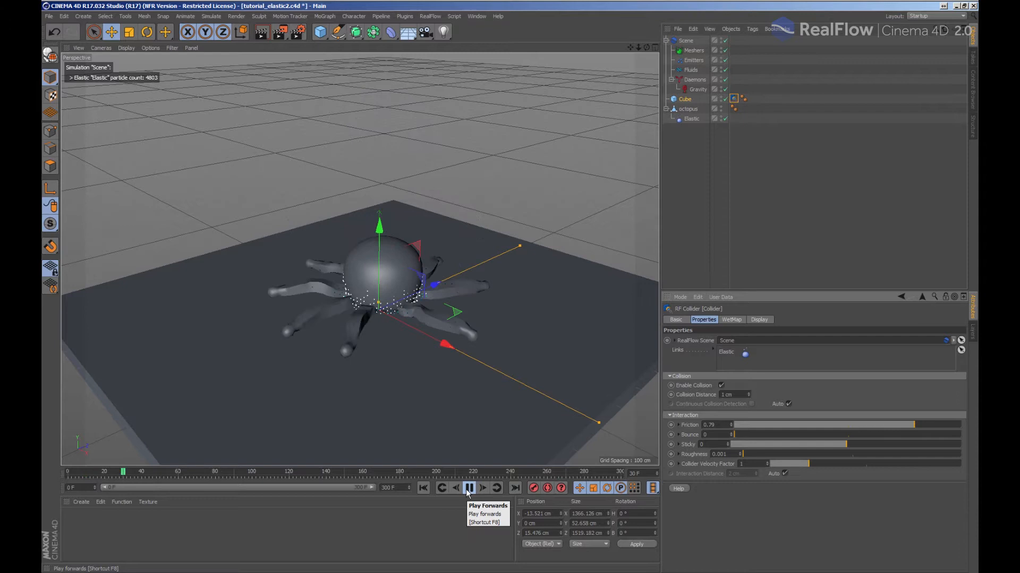
# Step: Stop and rewind the octopus slumping flat, then reselect the Elastic
pyautogui.click(468, 488)
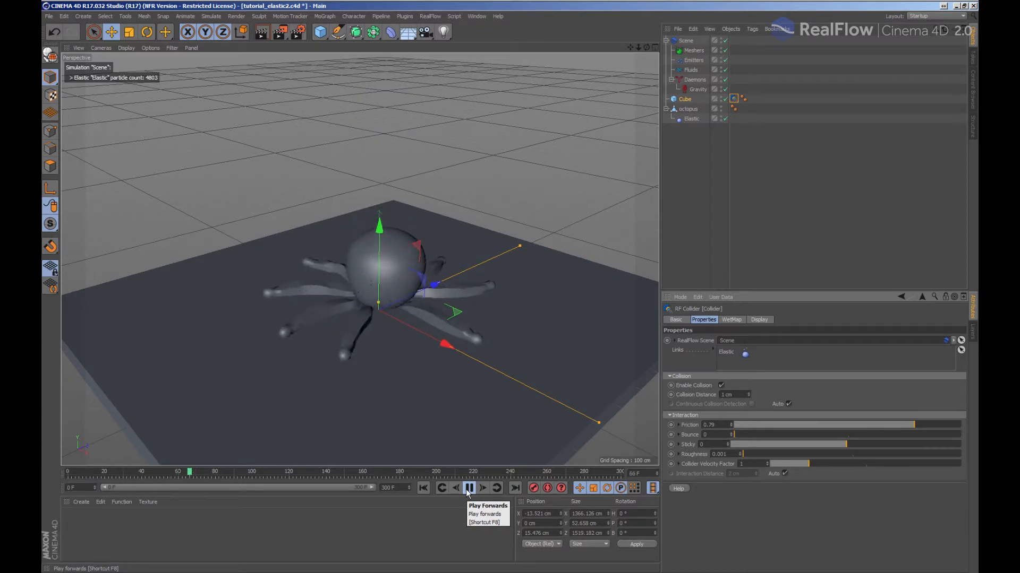
pyautogui.click(468, 487)
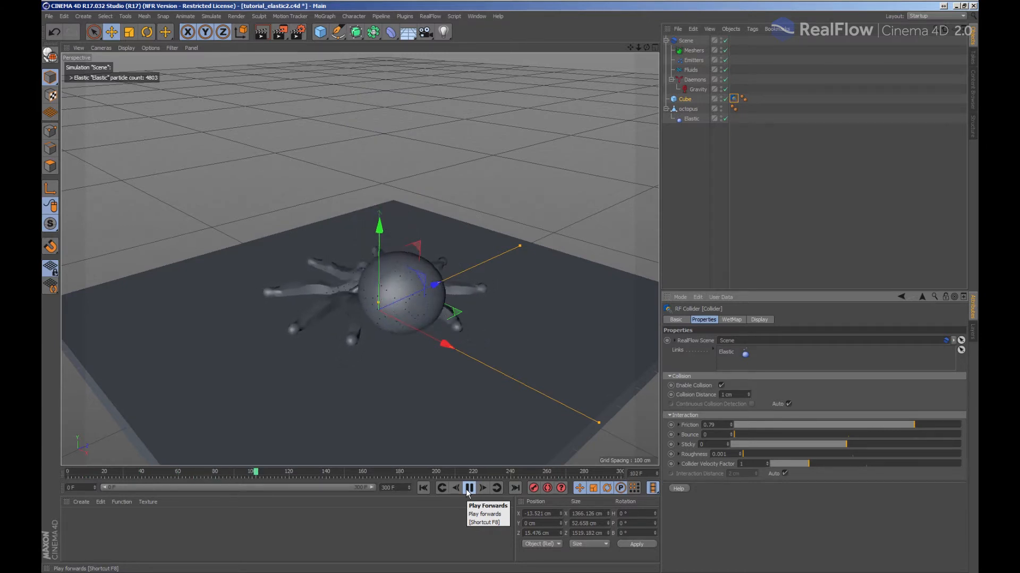
pyautogui.click(467, 488)
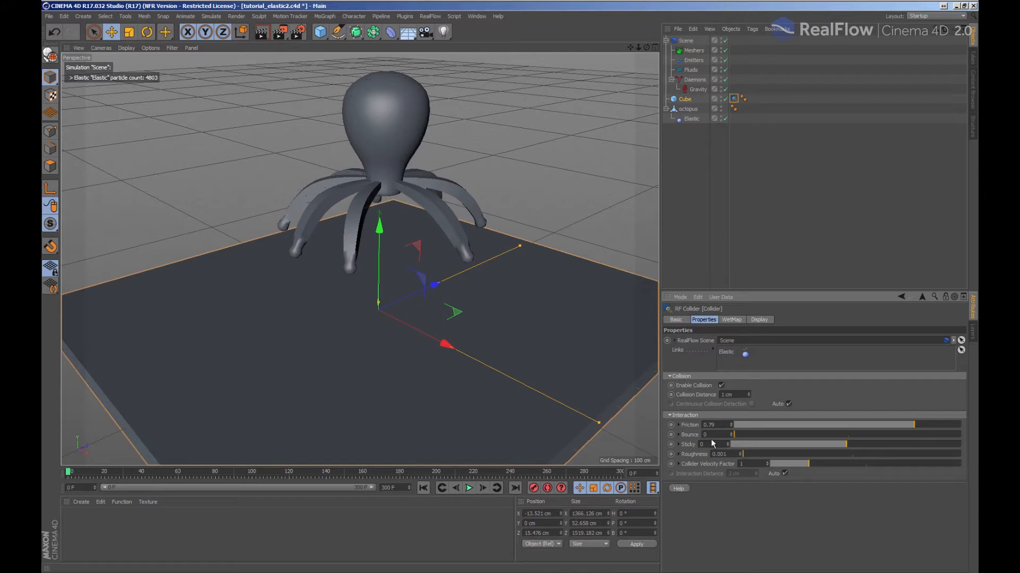
pyautogui.click(691, 119)
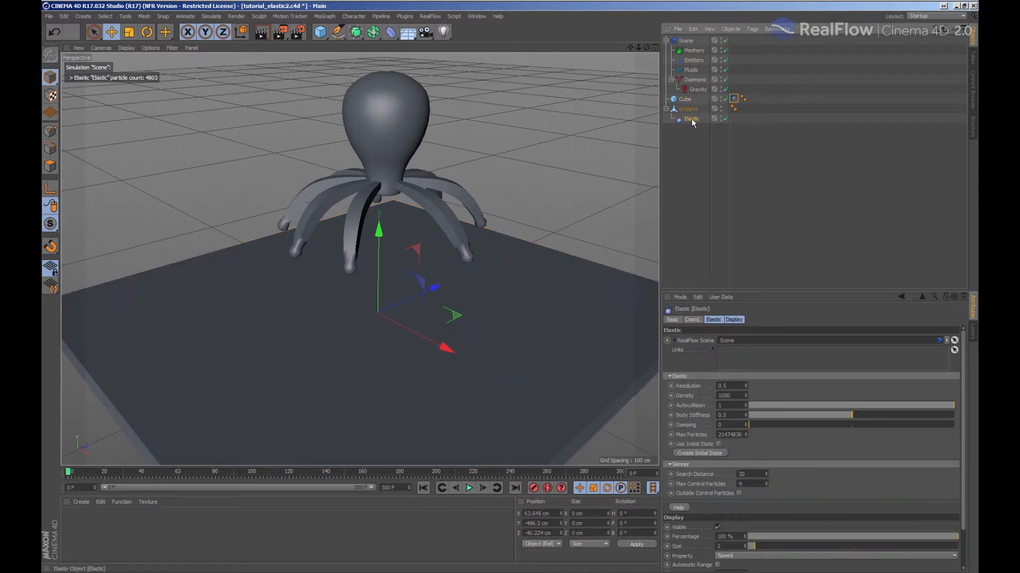
# Step: Set the Elastic's damping to 5, replay the landing, and rewind to frame 0
pyautogui.moveTo(746, 424); pyautogui.dragTo(843, 425)
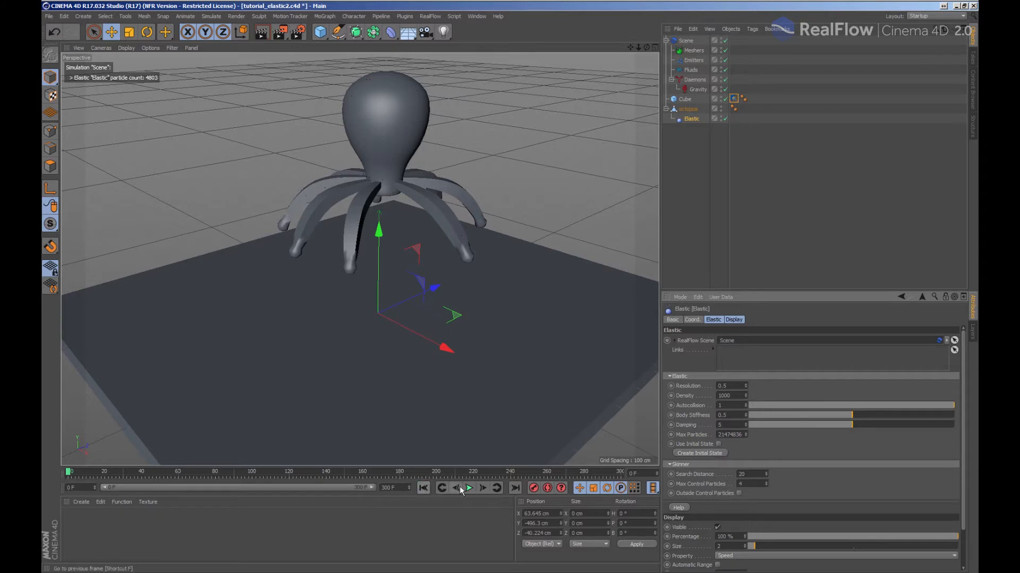
pyautogui.click(468, 488)
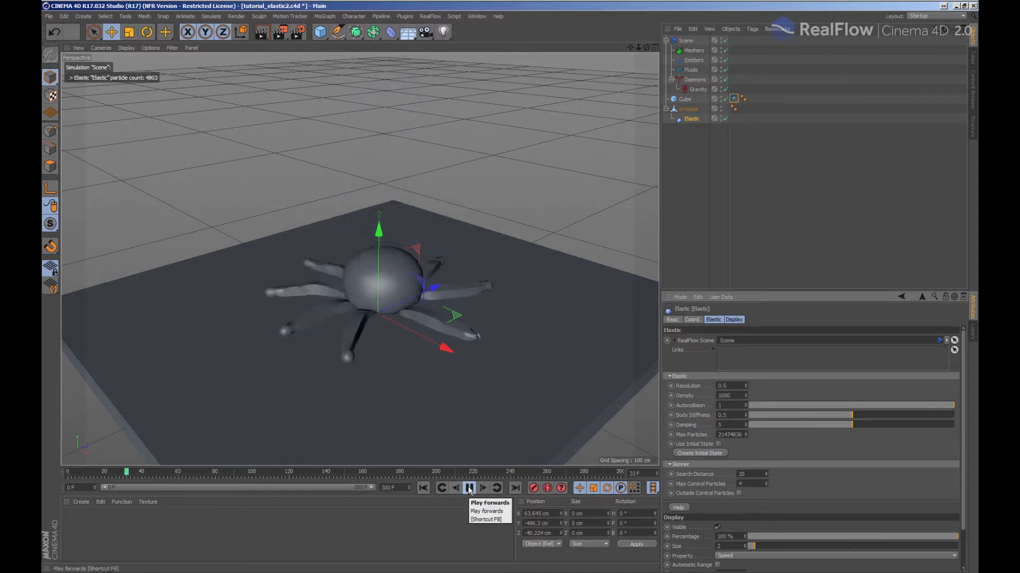
pyautogui.click(468, 487)
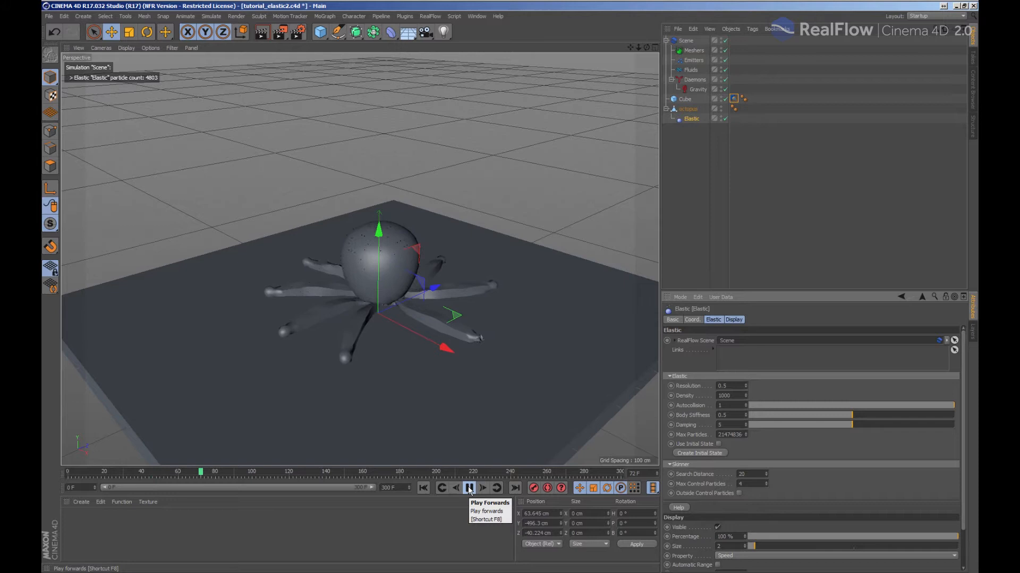
pyautogui.click(468, 488)
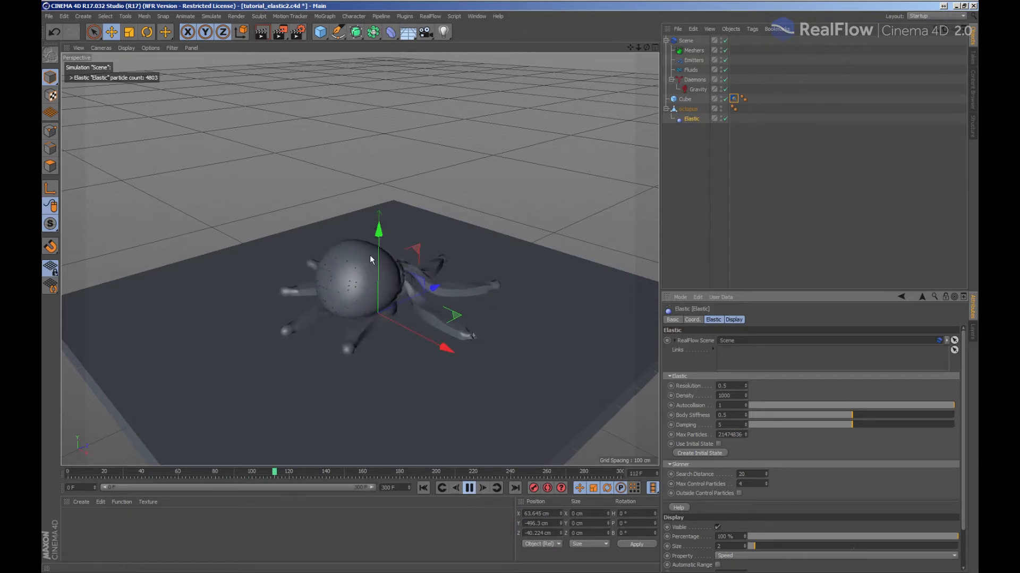
pyautogui.click(468, 488)
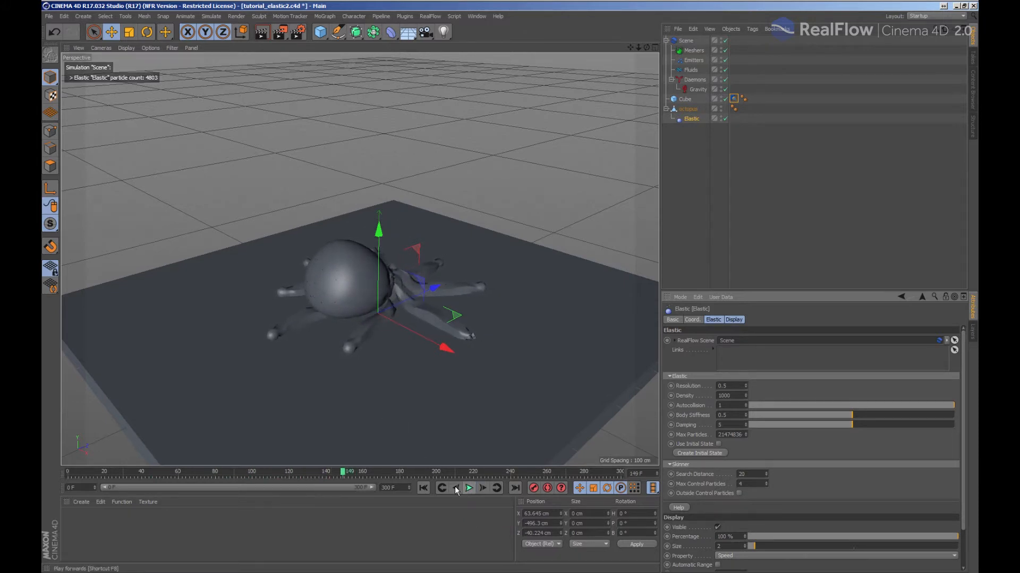
pyautogui.click(422, 488)
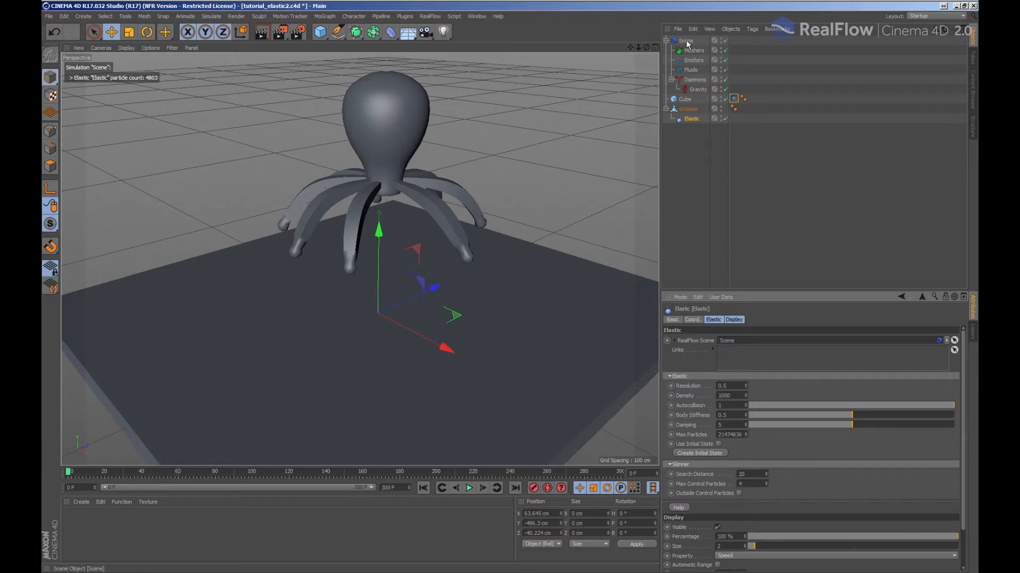
# Step: Switch the RealFlow scene solver to manual parameters (substeps 5, iterations 20, GPU on) and play
pyautogui.click(684, 41)
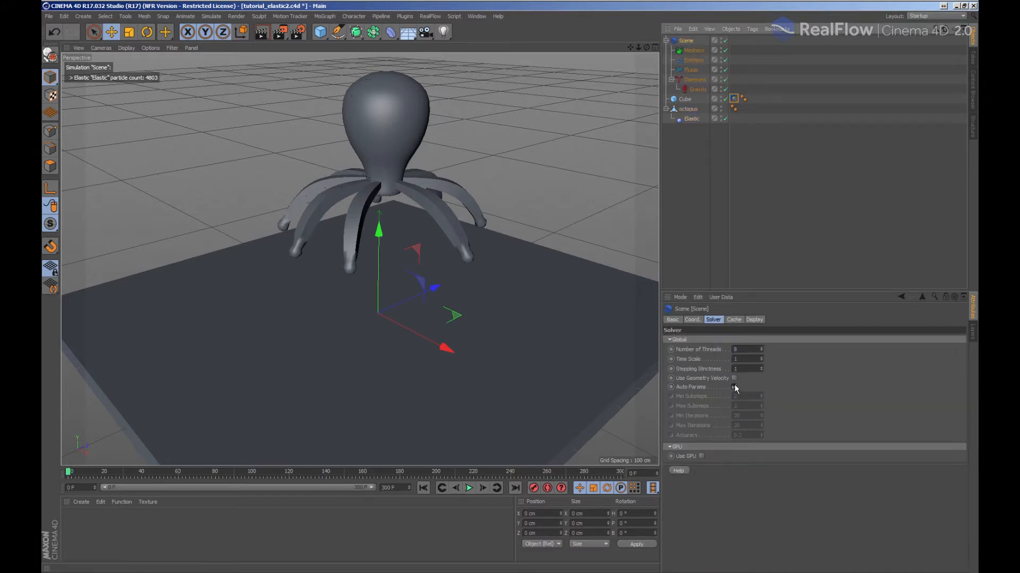
pyautogui.click(734, 388)
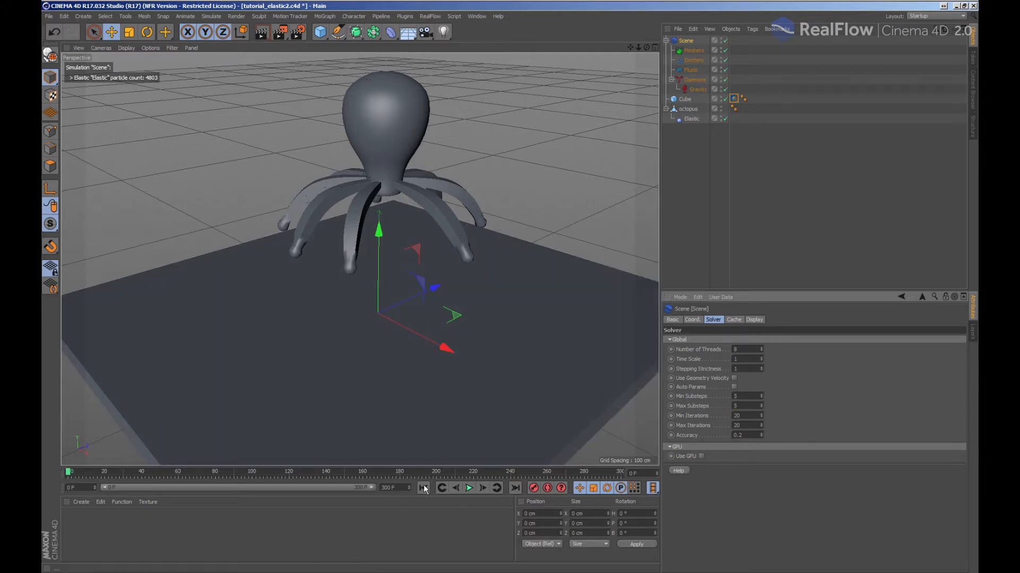
pyautogui.click(469, 488)
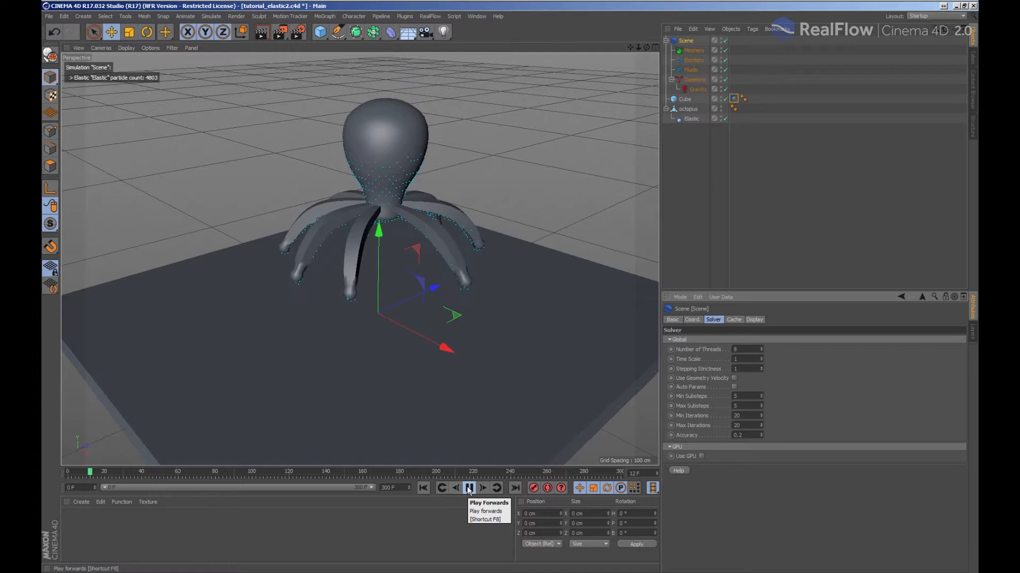
# Step: Let the octopus drop and slump onto the floor, then select the Cube's RF Collider tag
pyautogui.click(469, 487)
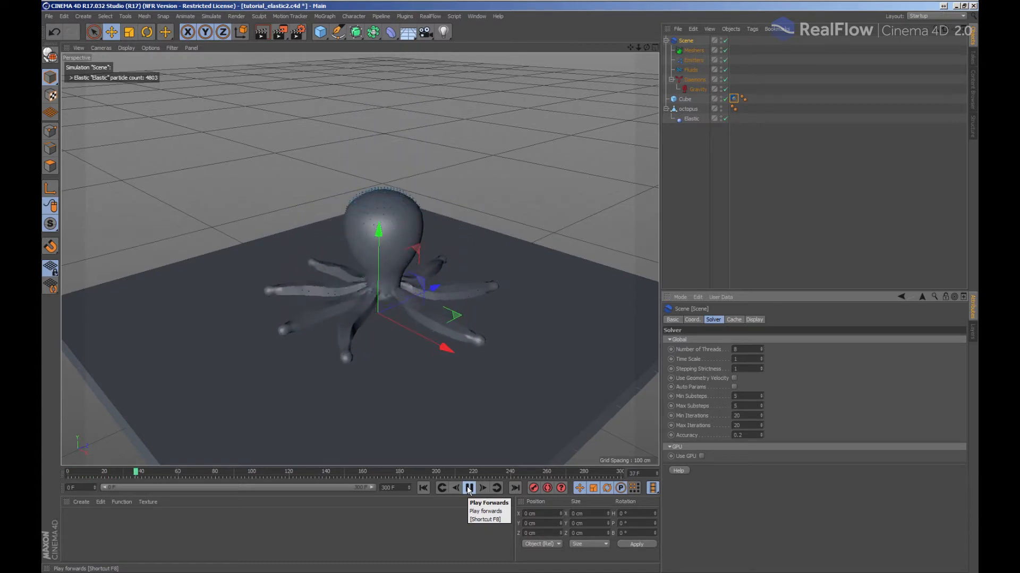
pyautogui.click(468, 487)
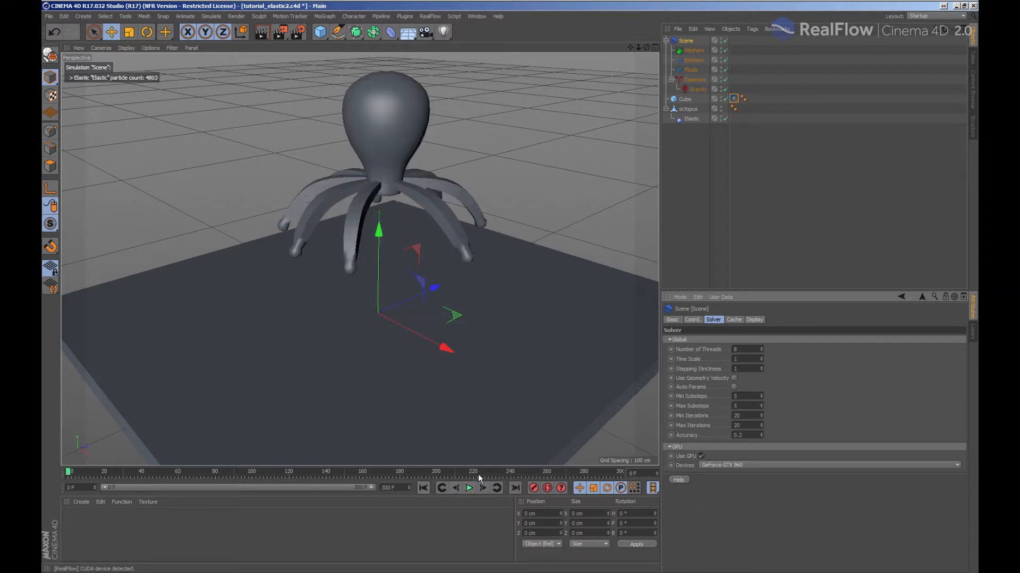
pyautogui.click(468, 487)
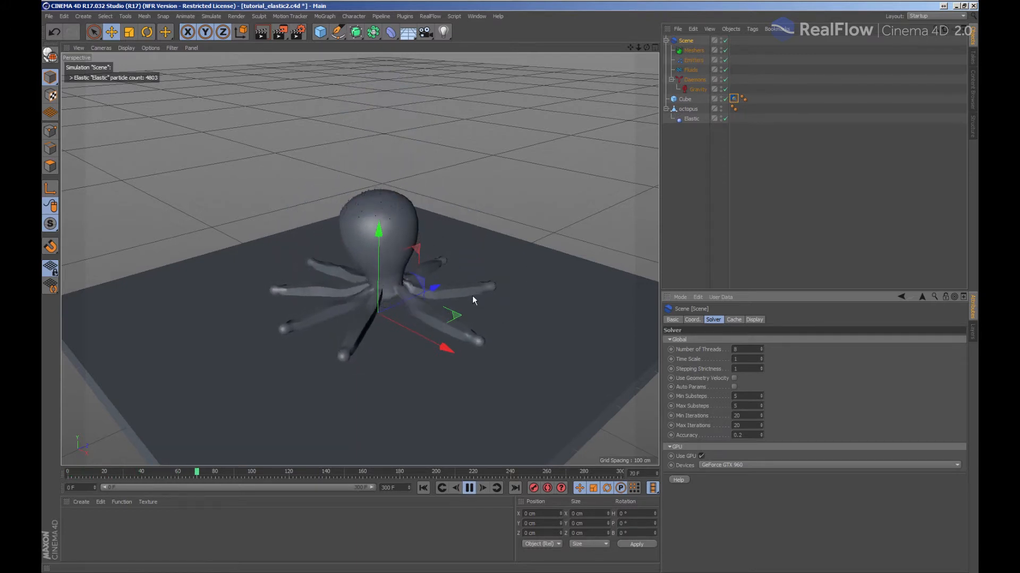
pyautogui.click(481, 487)
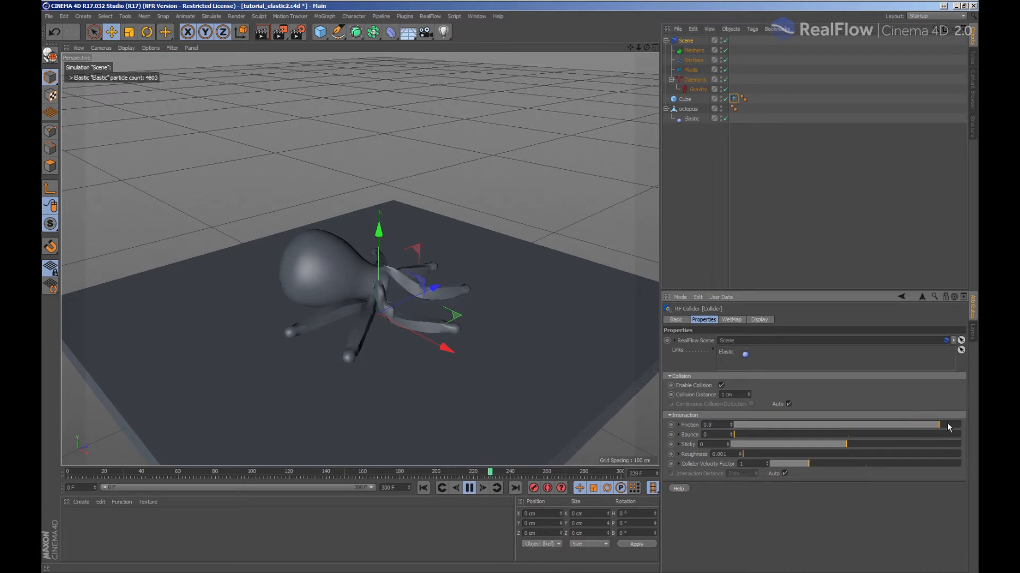
# Step: Set floor collider friction to 1, replay the fall, rewind, and reselect the Elastic
pyautogui.click(469, 487)
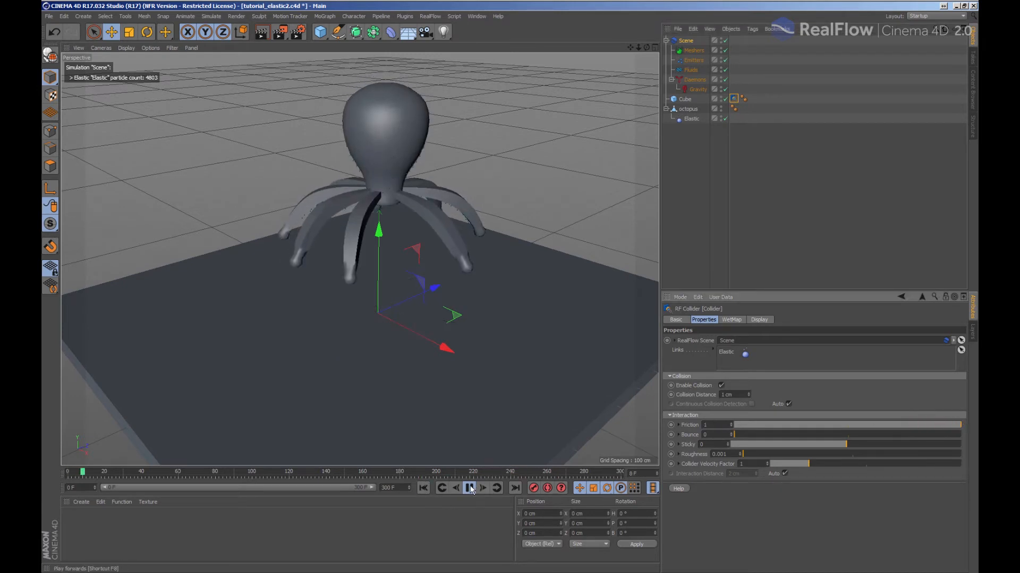
pyautogui.click(469, 487)
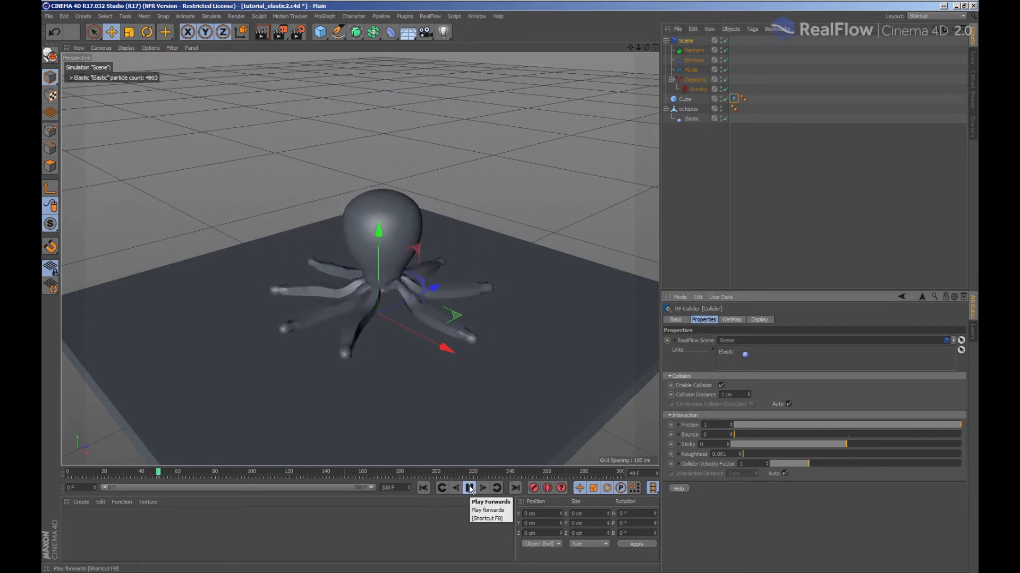
pyautogui.click(468, 487)
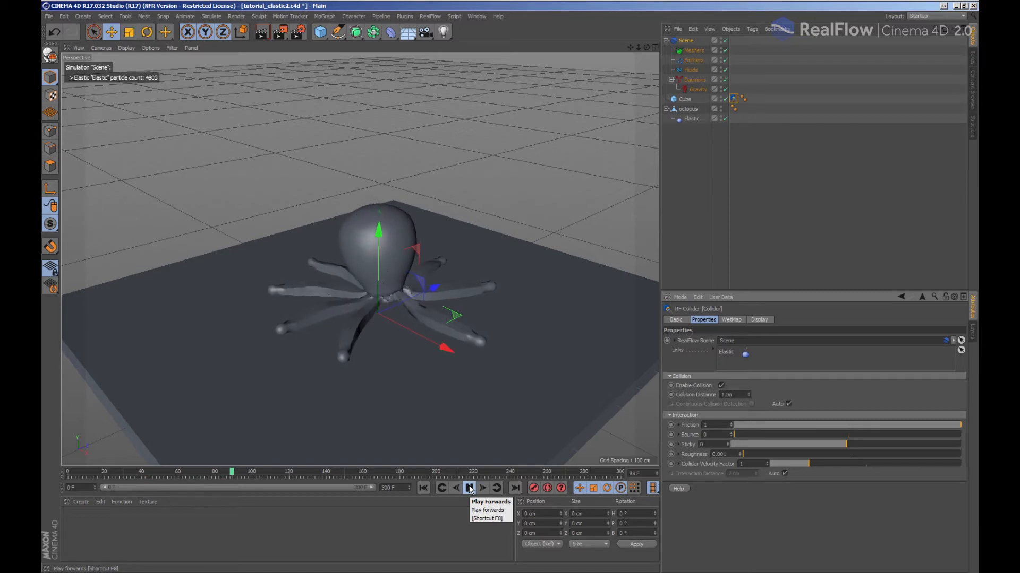
pyautogui.click(467, 487)
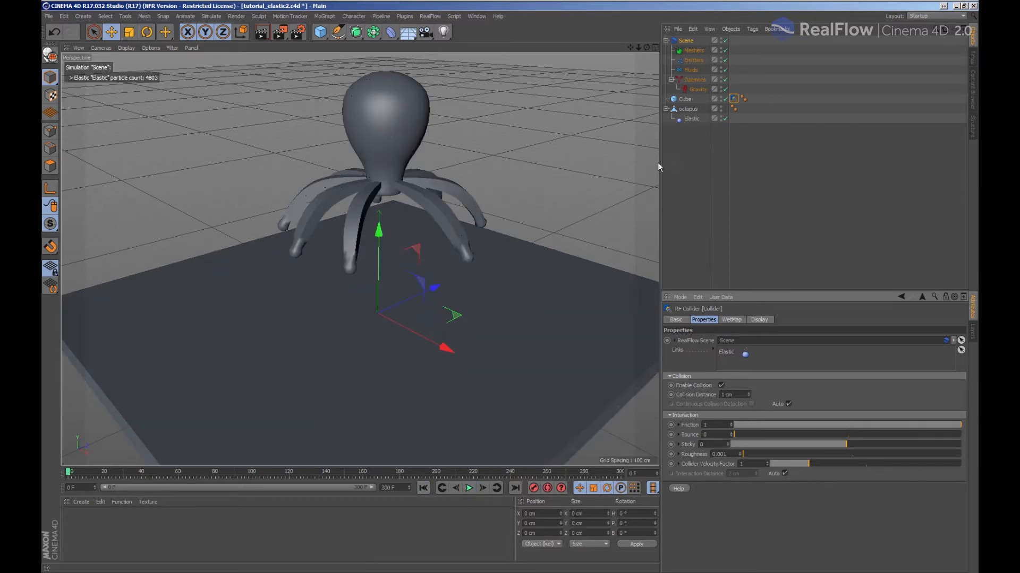
pyautogui.click(691, 119)
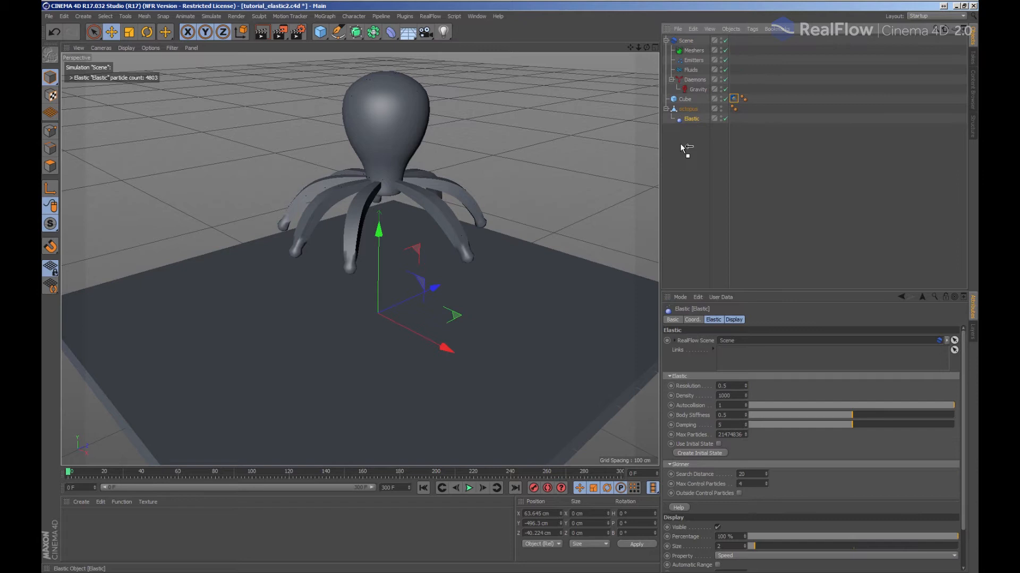
# Step: Duplicate the octopus above the first and group both with the Elastic in a Null
pyautogui.click(688, 108)
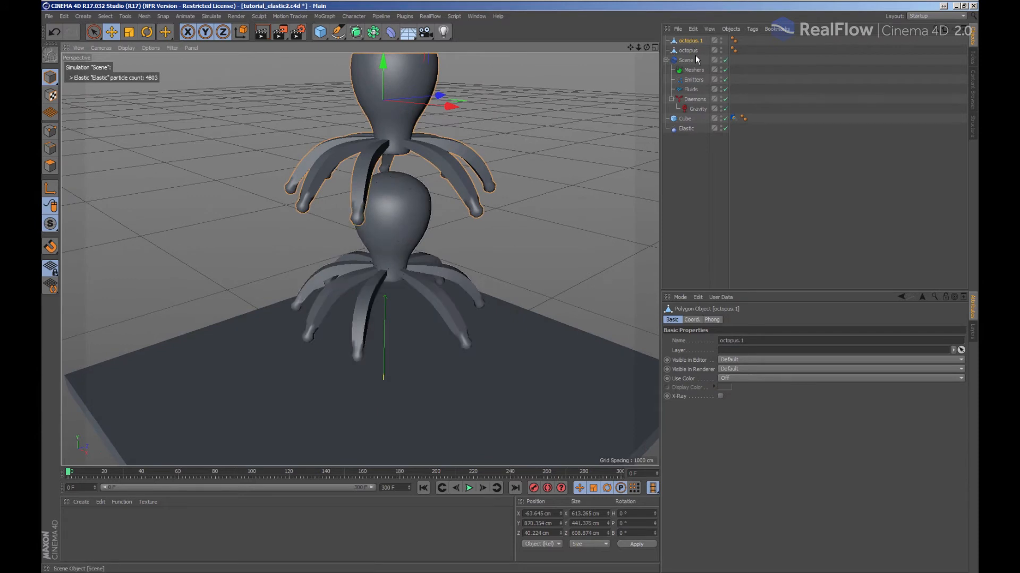
pyautogui.click(319, 31)
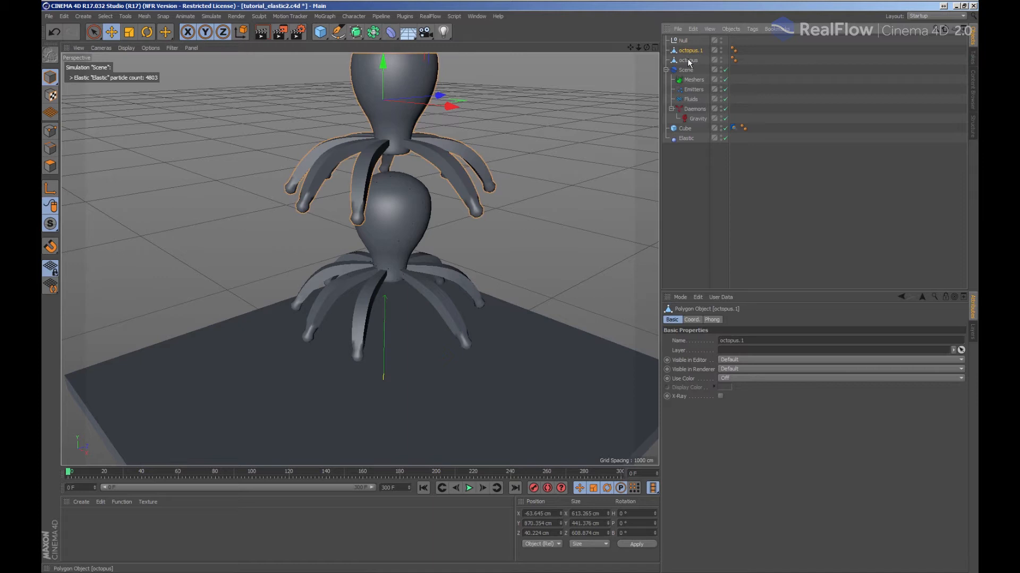
pyautogui.click(691, 60)
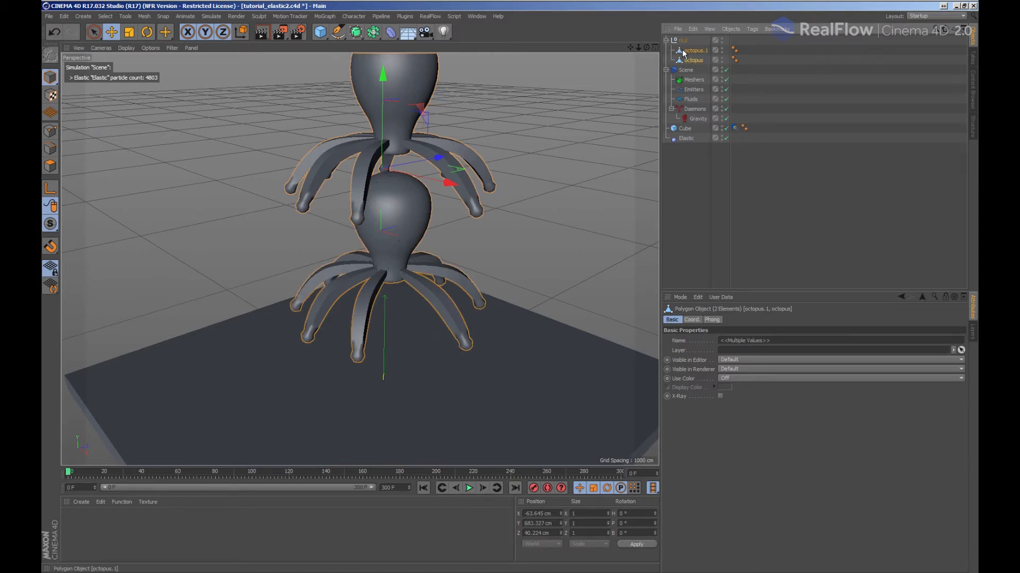
pyautogui.click(685, 138)
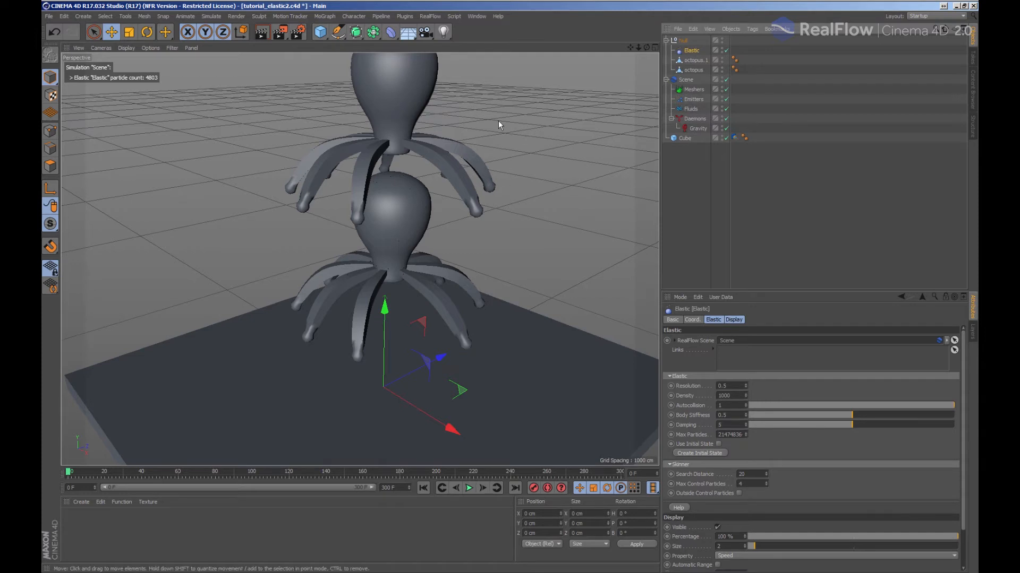
# Step: Rewind to the first frame and simulate both octopuses tumbling onto the floor
pyautogui.click(423, 488)
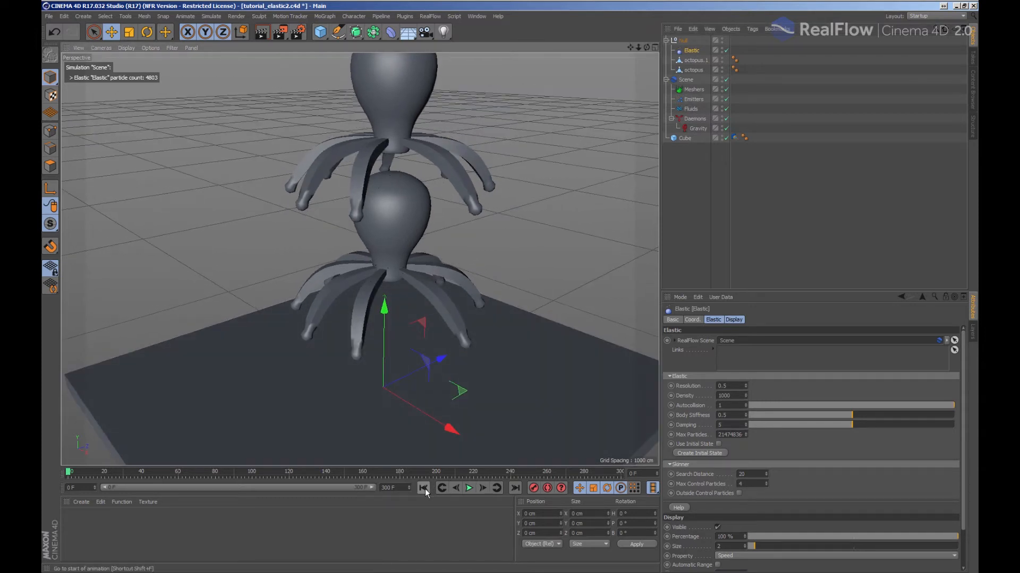
pyautogui.click(469, 487)
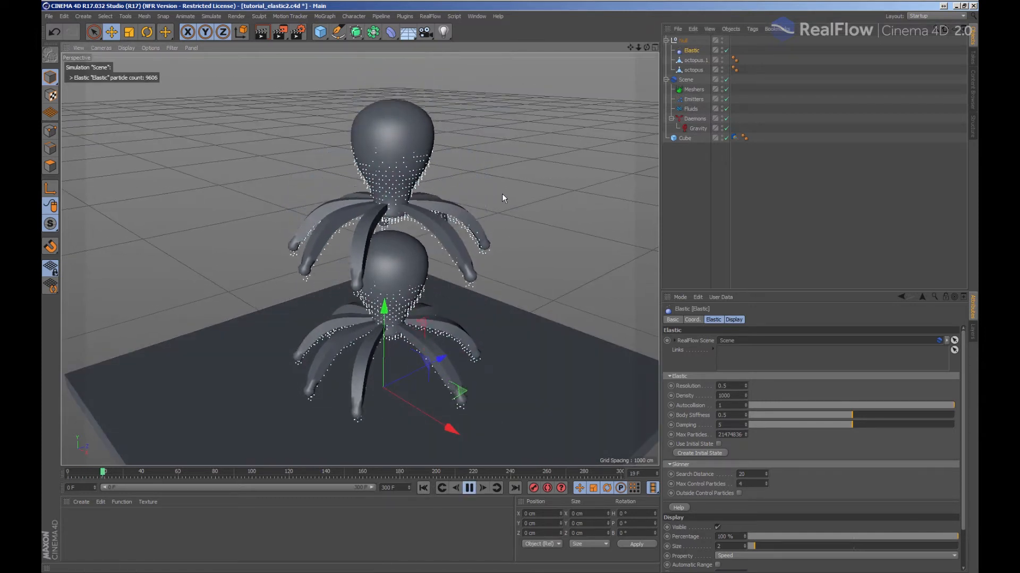
pyautogui.click(482, 487)
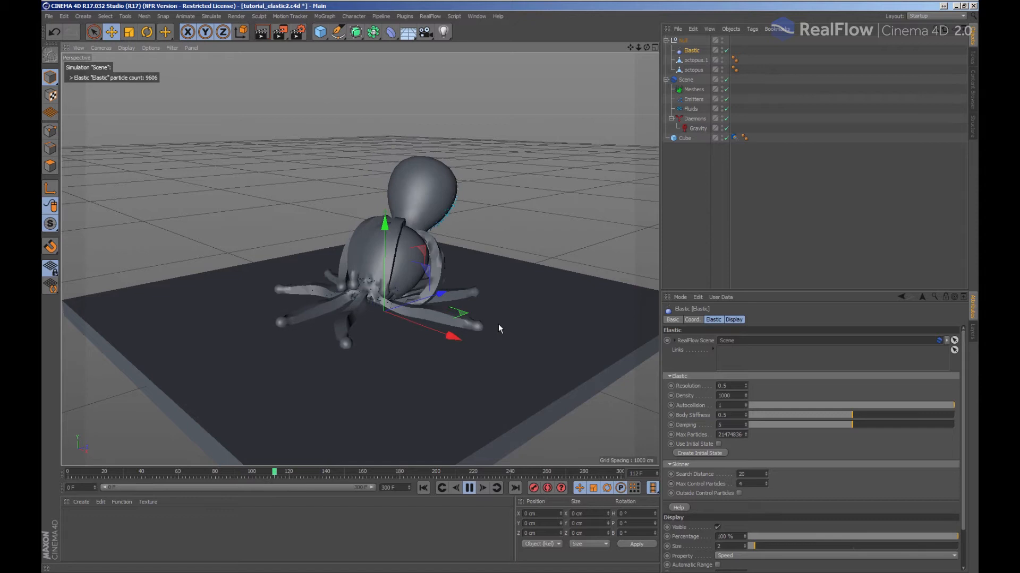
# Step: Stop playback, then apply a blue material to the lower octopus and yellow to the upper
pyautogui.click(467, 487)
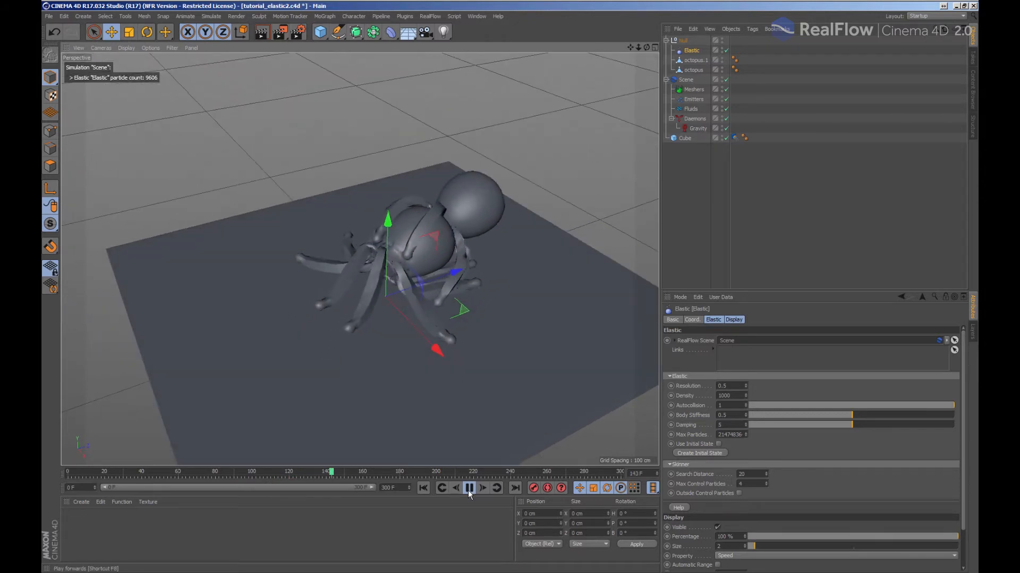
pyautogui.click(468, 487)
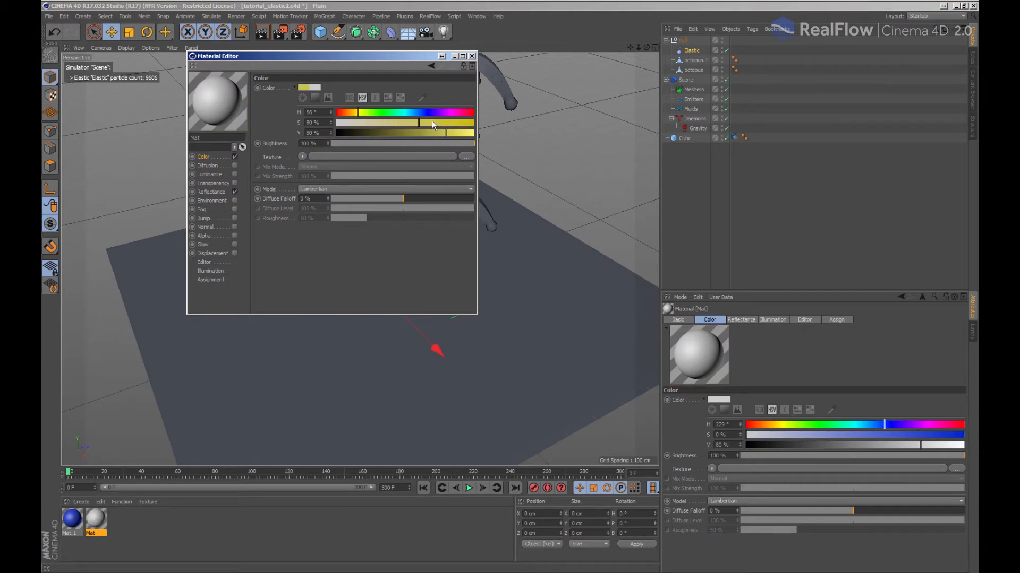
pyautogui.click(472, 56)
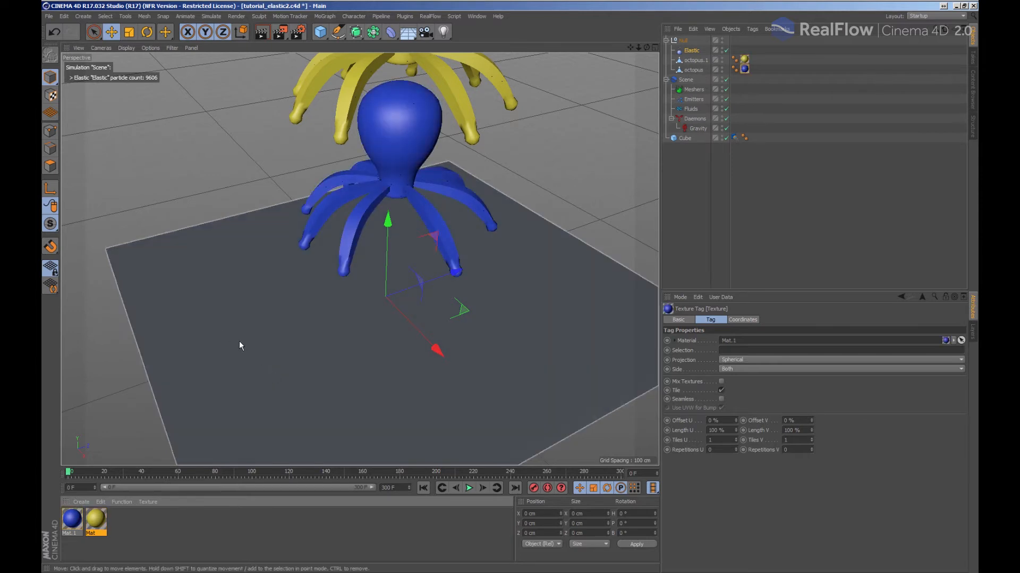
pyautogui.click(468, 487)
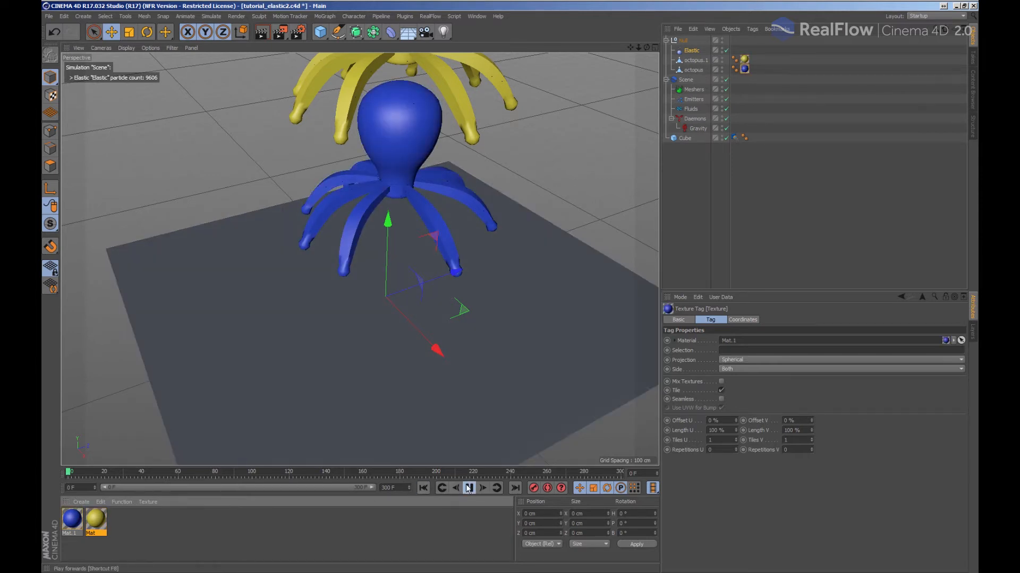
pyautogui.click(468, 487)
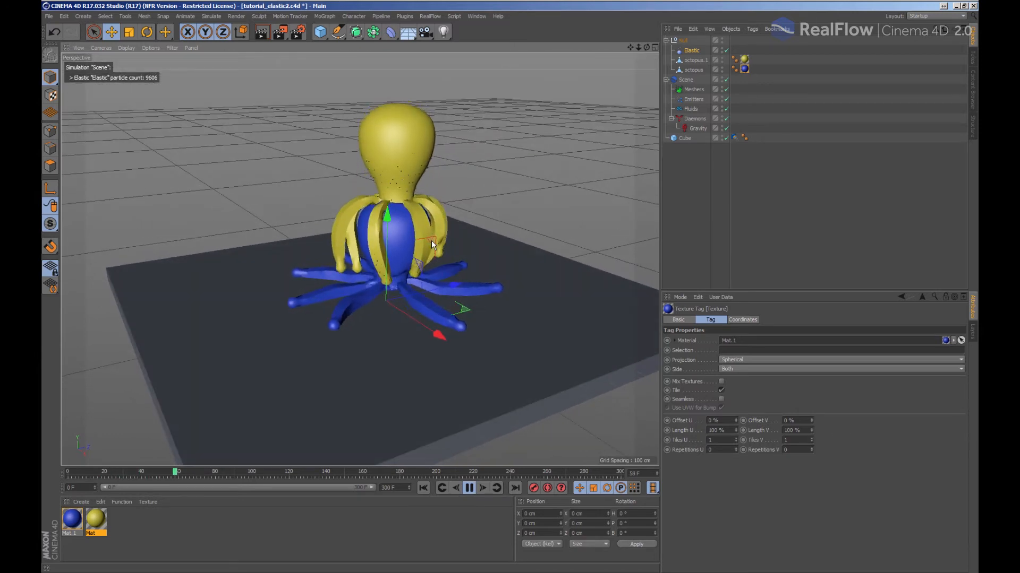
pyautogui.click(481, 487)
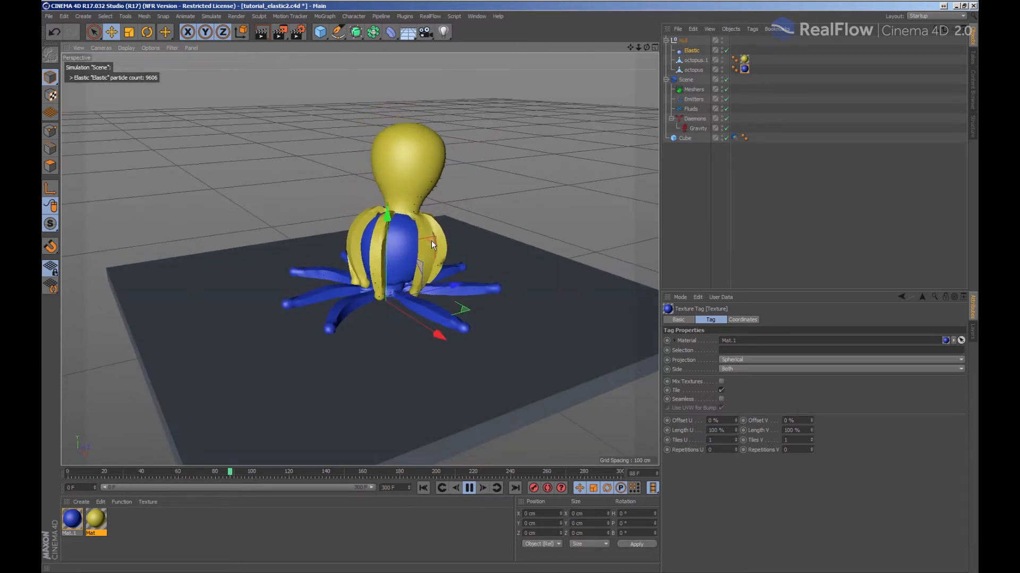
pyautogui.click(127, 48)
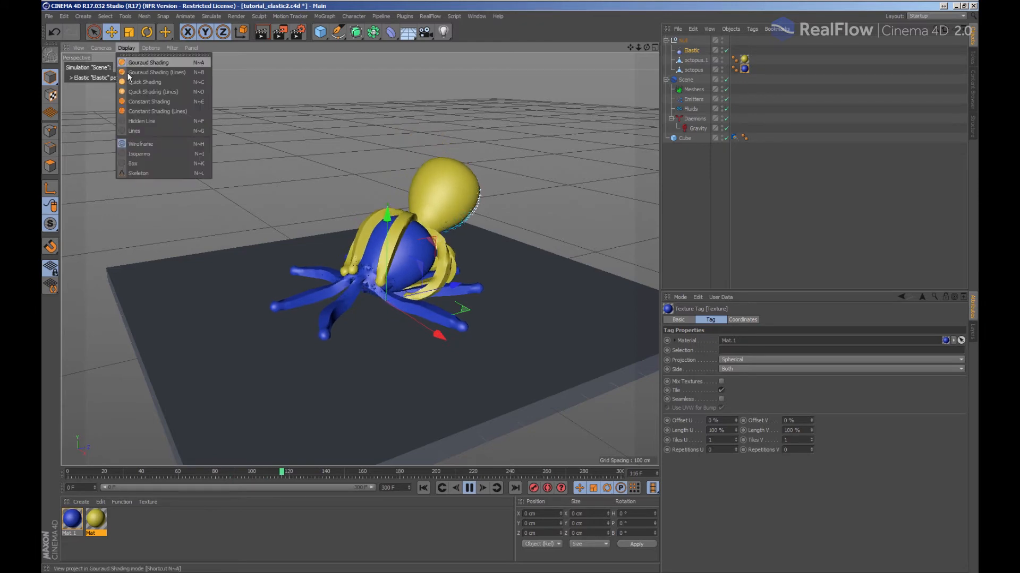
pyautogui.click(133, 130)
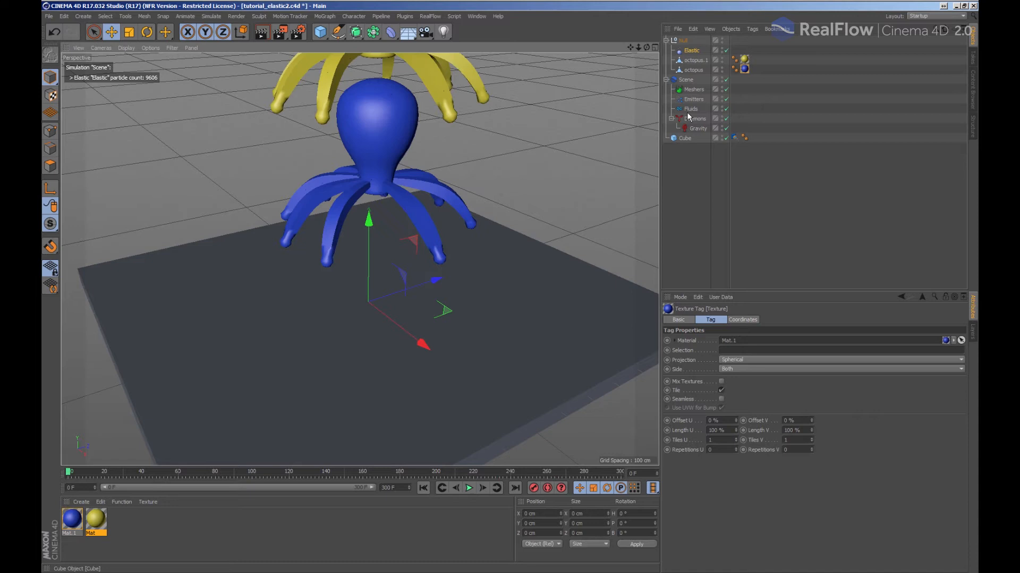
# Step: Lower the Elastic's body stiffness to about 0.096 and replay the softer octopuses
pyautogui.click(691, 50)
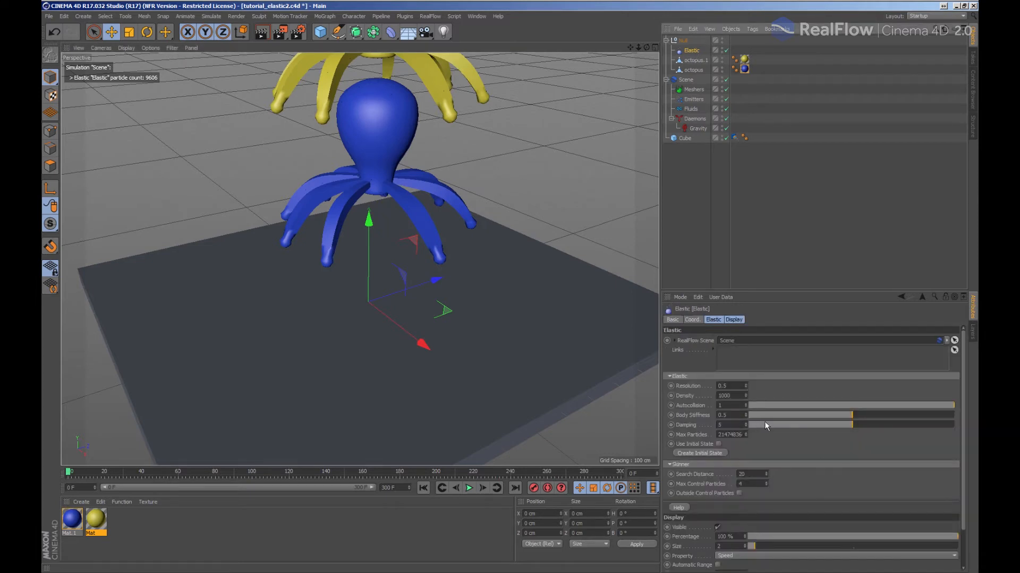
pyautogui.moveTo(852, 414); pyautogui.dragTo(765, 415)
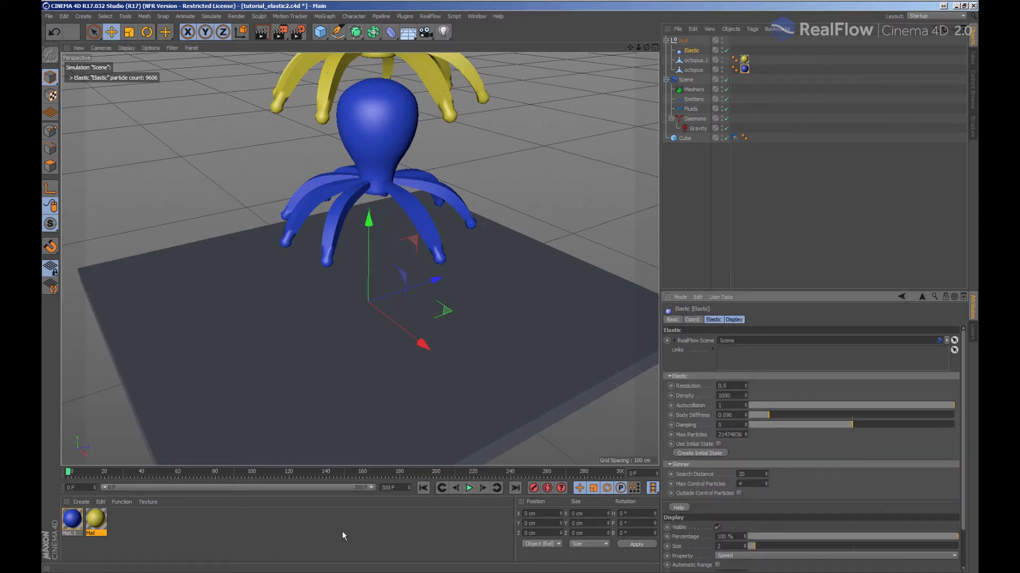
pyautogui.click(468, 488)
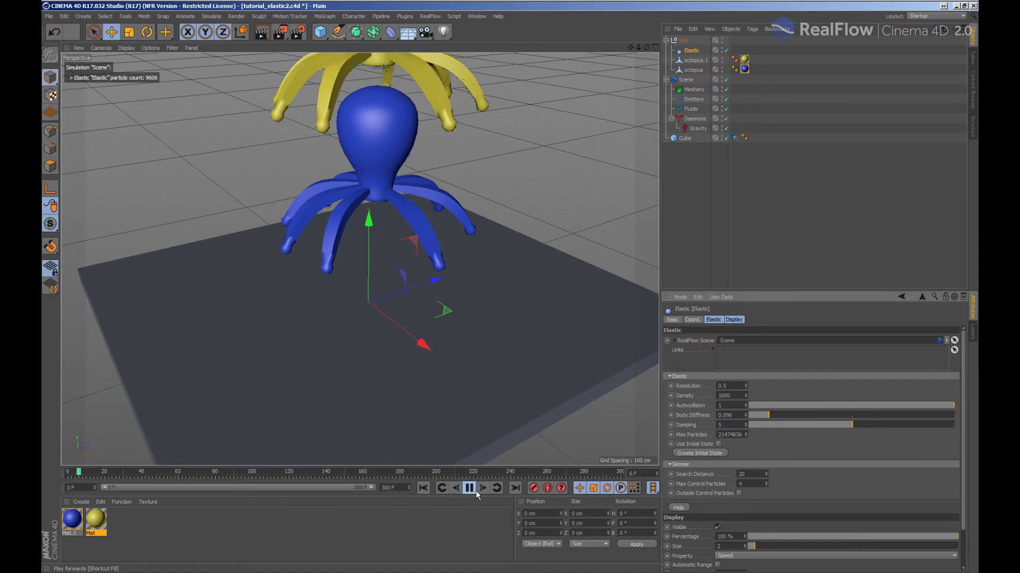
pyautogui.click(468, 488)
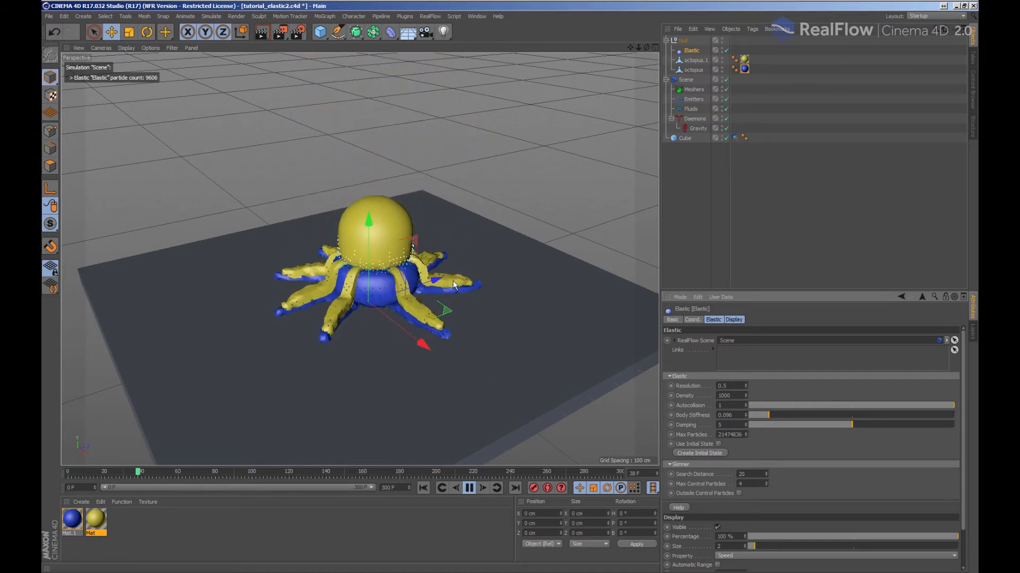
pyautogui.click(467, 488)
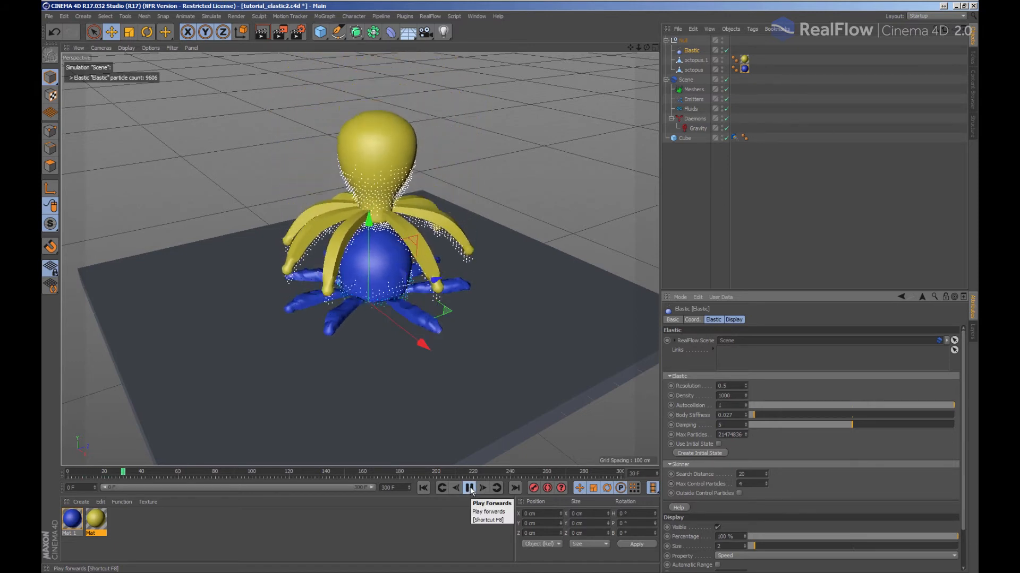
# Step: Raise body stiffness to 0.566 and start the replay again
pyautogui.click(469, 488)
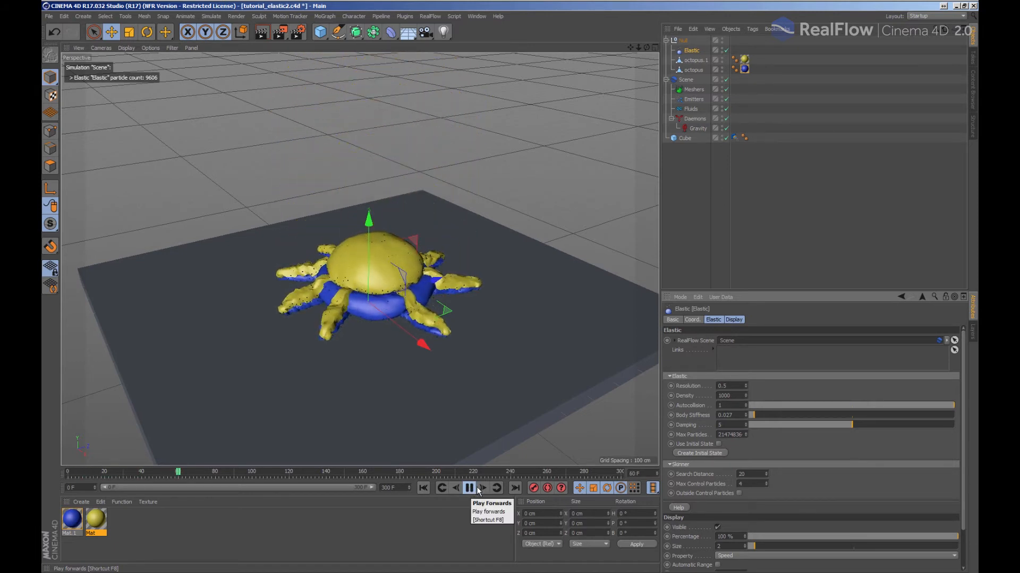
pyautogui.moveTo(754, 415); pyautogui.dragTo(865, 414)
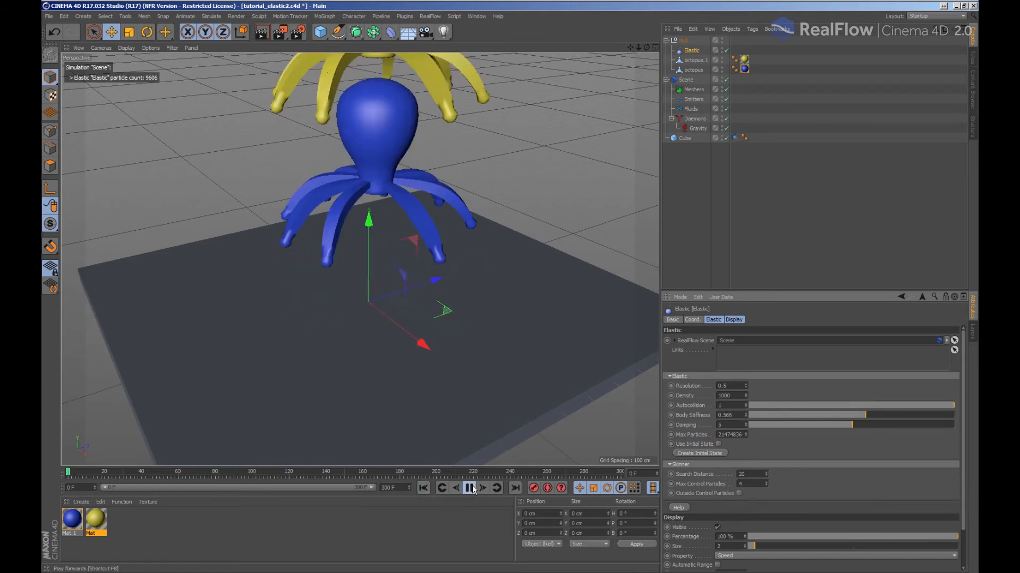
pyautogui.click(469, 488)
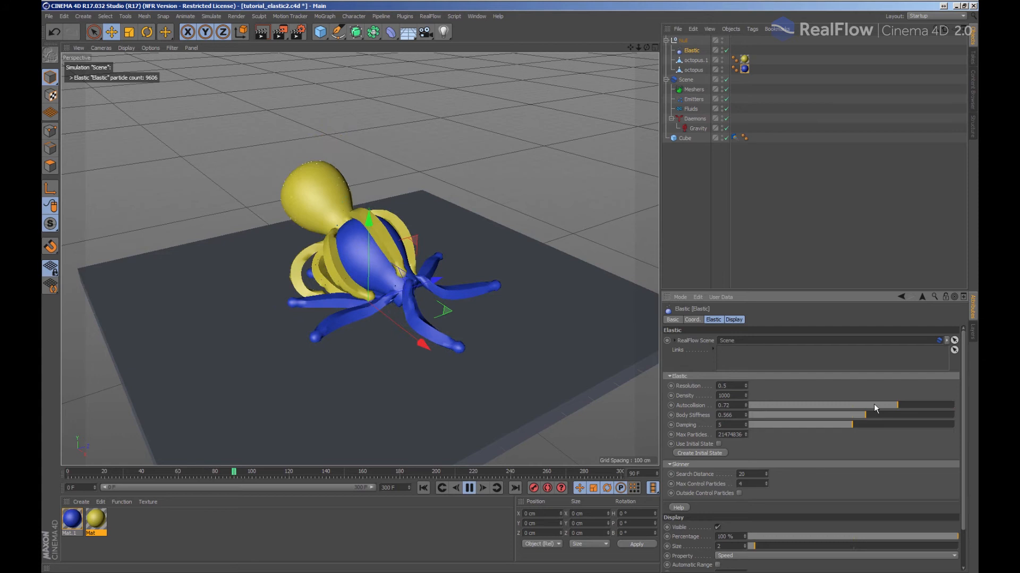
pyautogui.moveTo(897, 405); pyautogui.dragTo(777, 405)
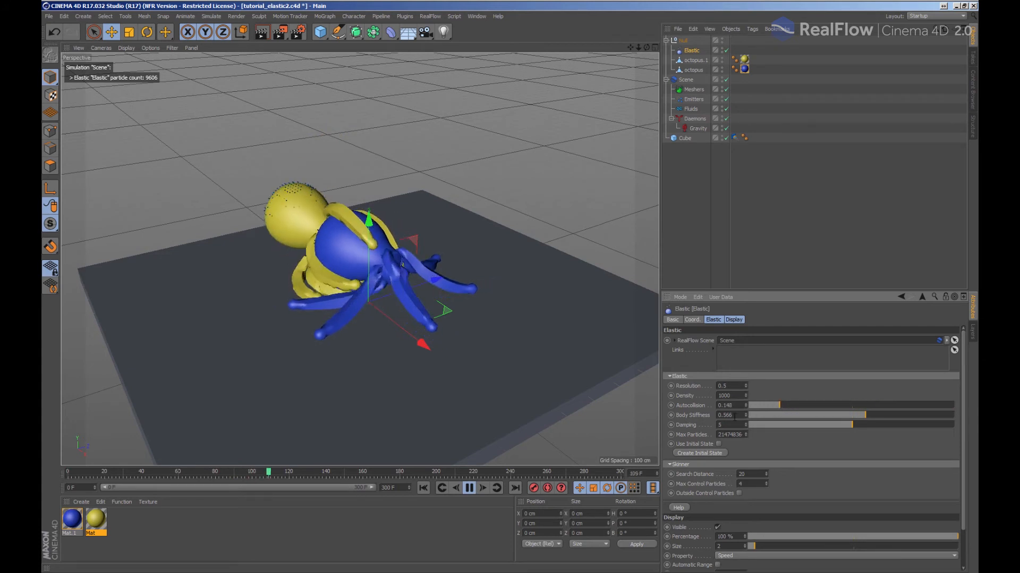
pyautogui.click(468, 487)
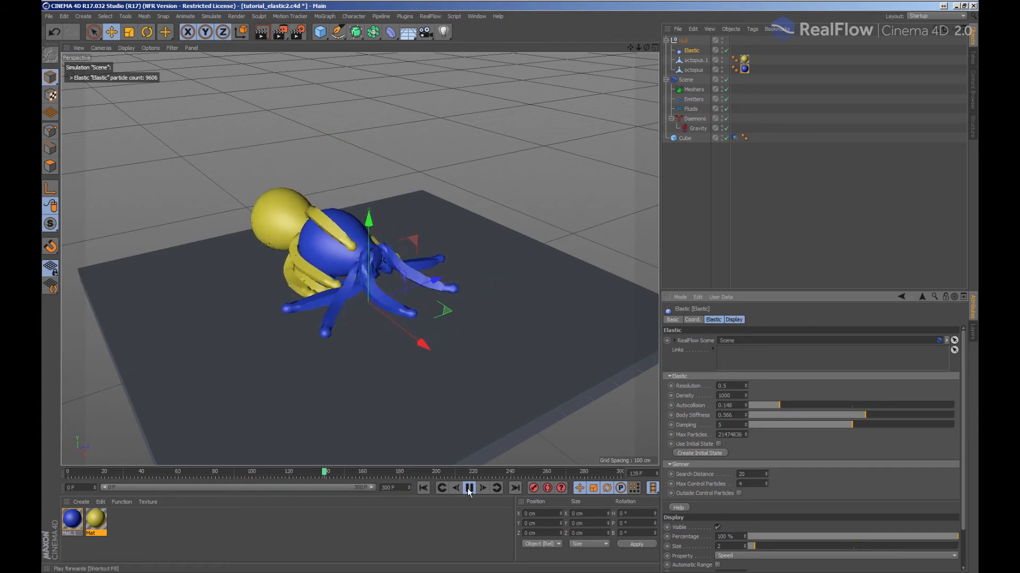
pyautogui.click(467, 488)
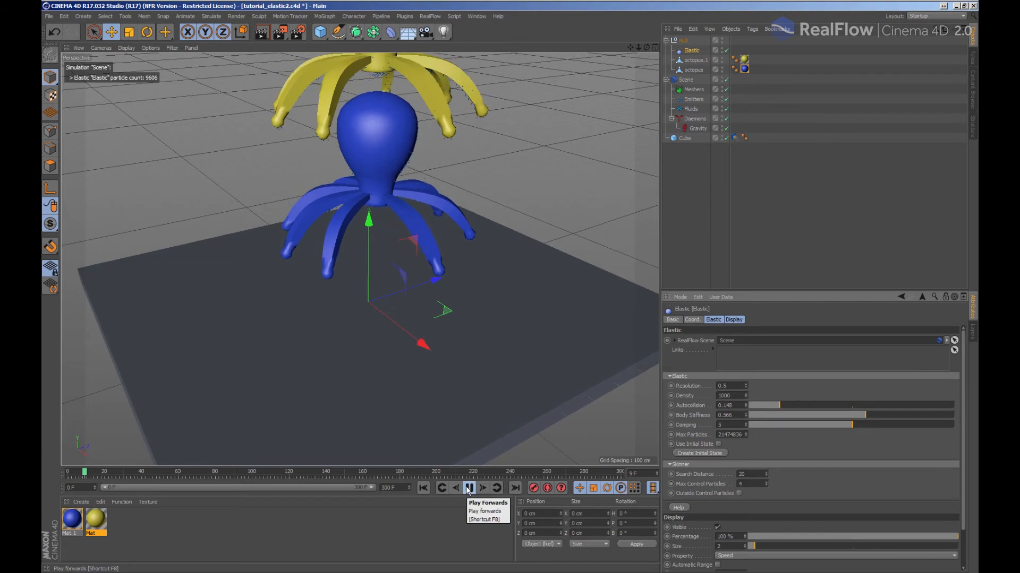
pyautogui.click(467, 488)
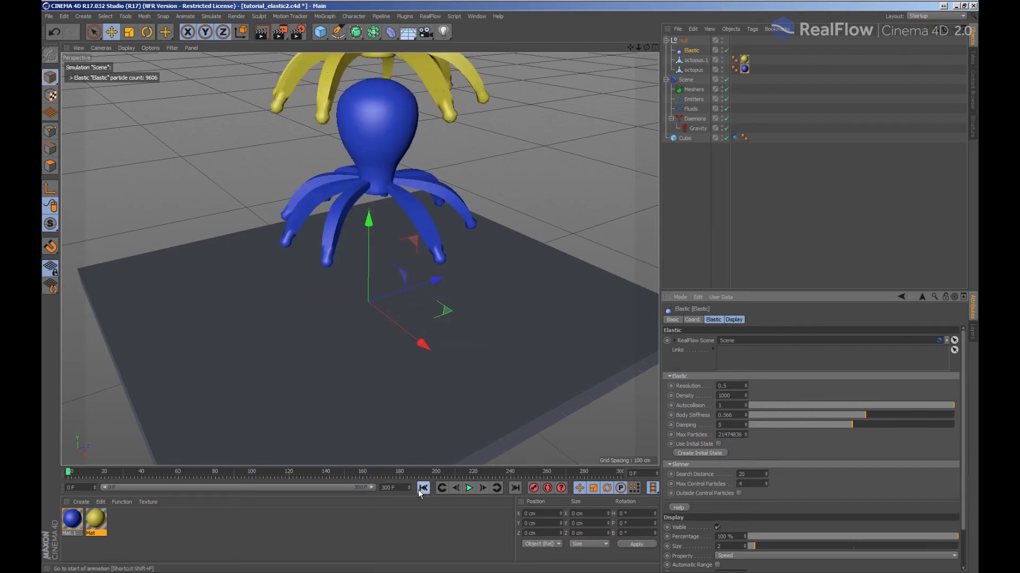
pyautogui.click(469, 487)
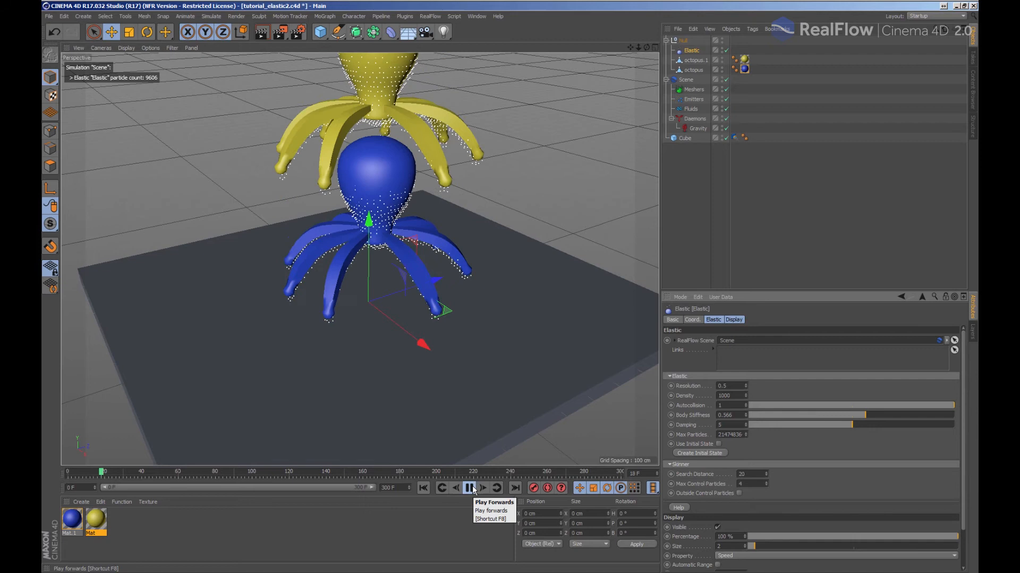
pyautogui.click(470, 487)
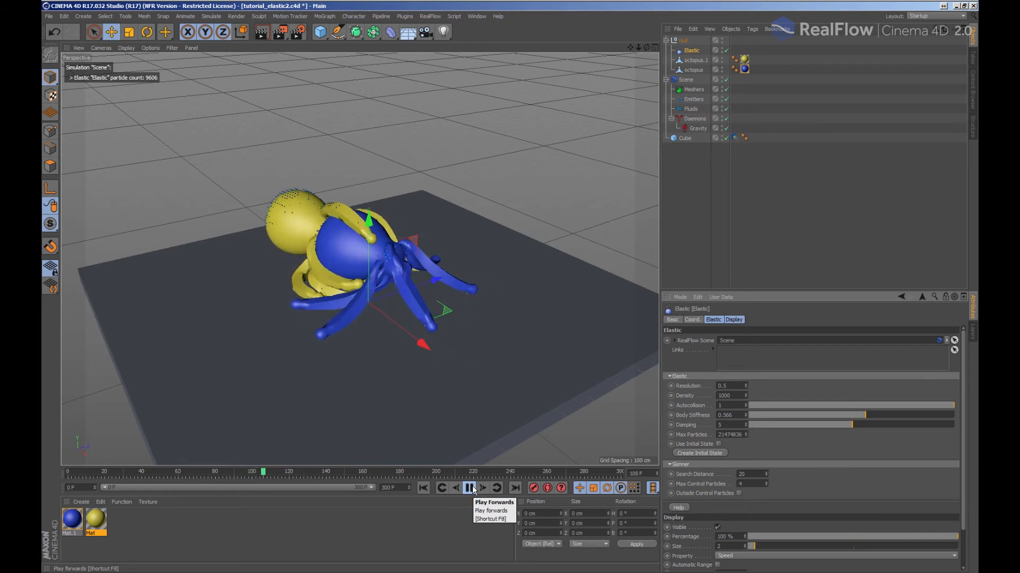
pyautogui.click(470, 488)
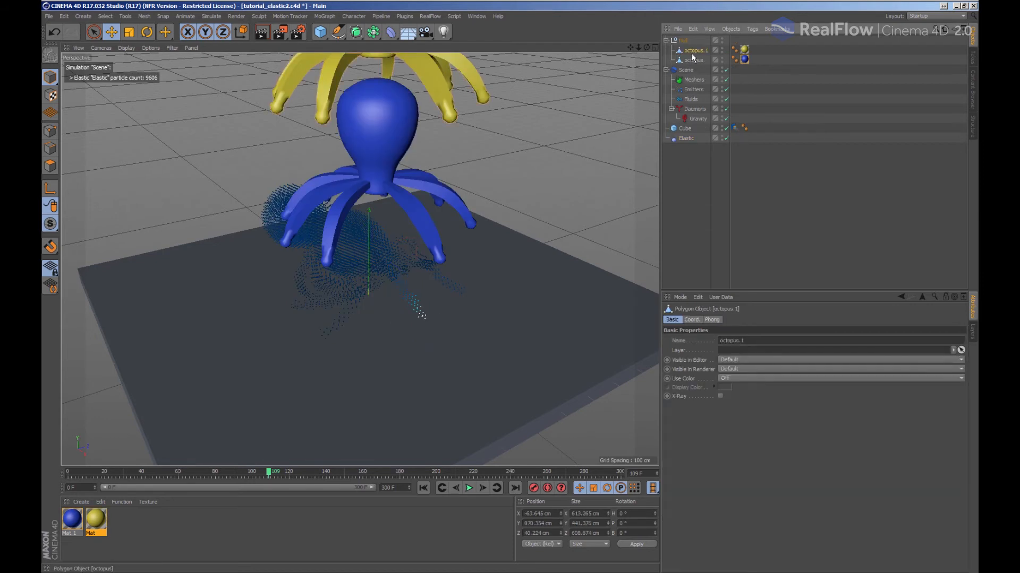
pyautogui.moveTo(694, 59)
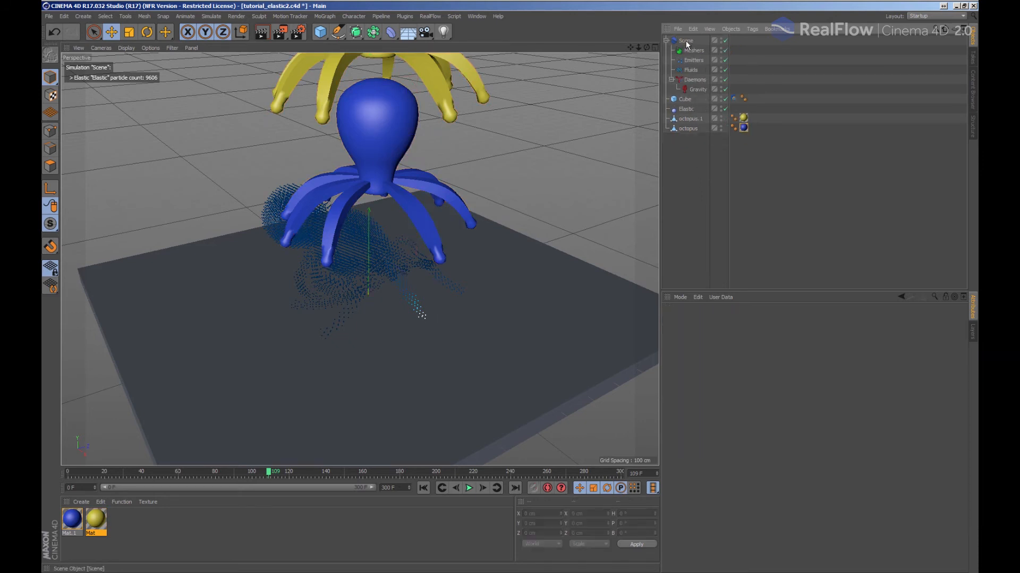
# Step: Nest the Elastic under octopus.1 and add a second RealFlow Elastic for the other octopus
pyautogui.click(688, 118)
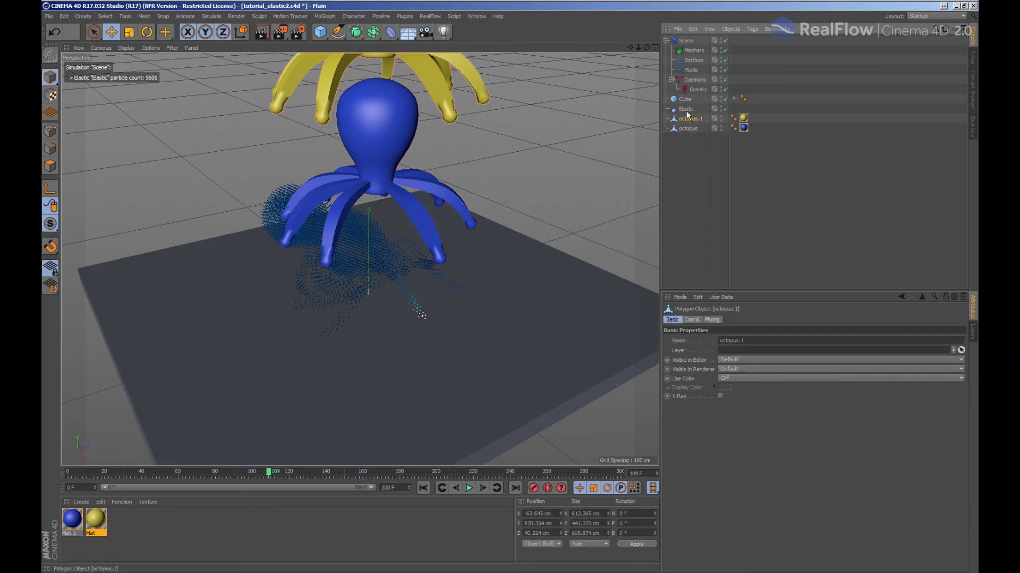
pyautogui.click(686, 108)
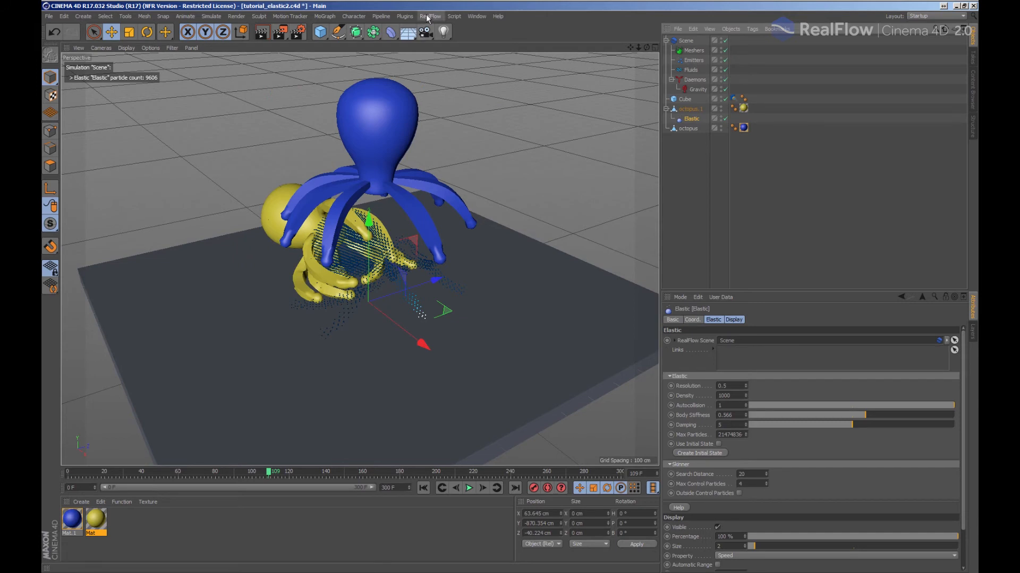
pyautogui.click(429, 17)
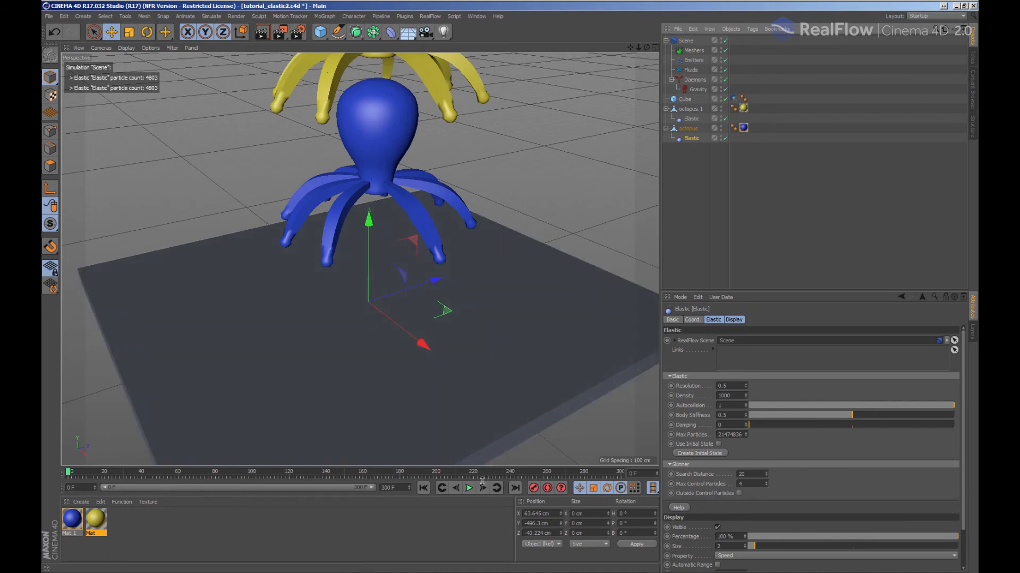
# Step: Replay the two octopuses colliding and rewind to the first frame
pyautogui.click(468, 487)
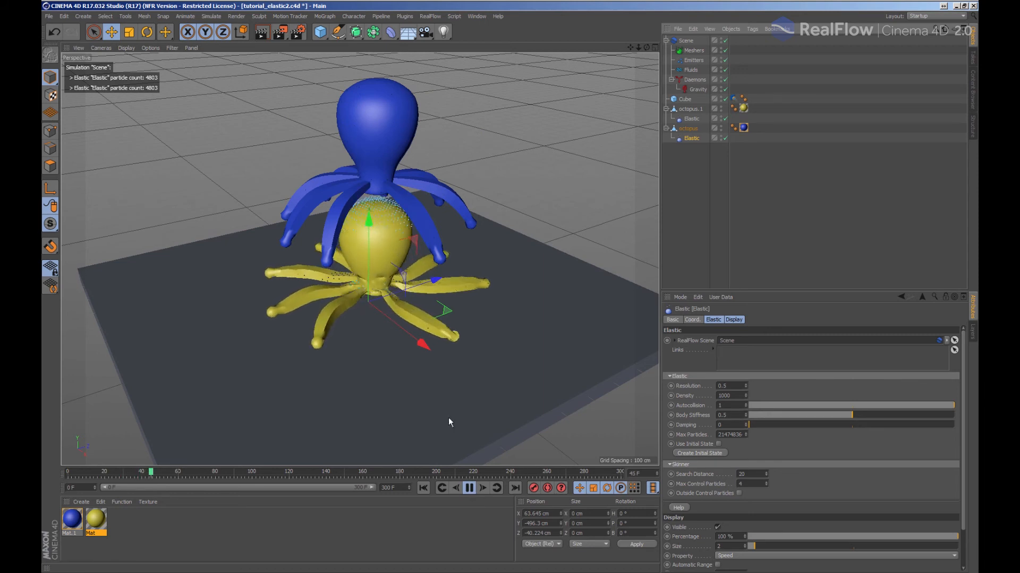
pyautogui.click(468, 489)
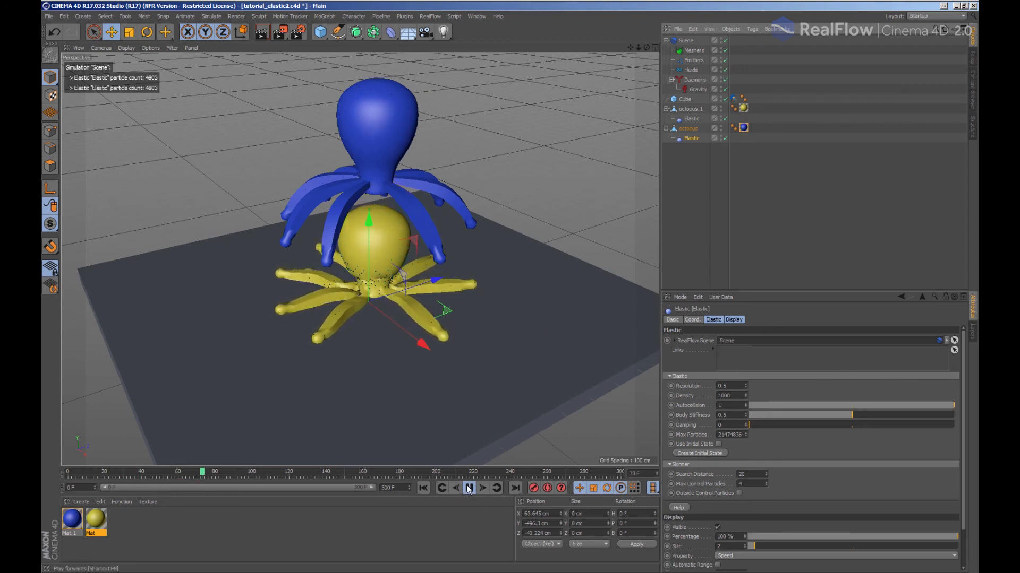
pyautogui.click(467, 488)
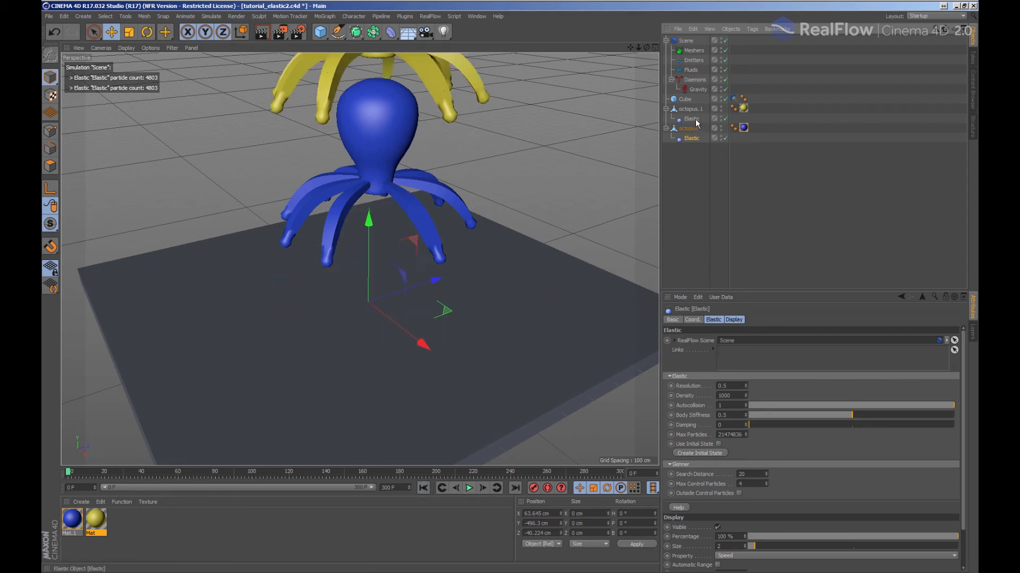
# Step: Add both octopus Elastics to the Gravity and Cube collider Links, then replay and rewind
pyautogui.click(698, 90)
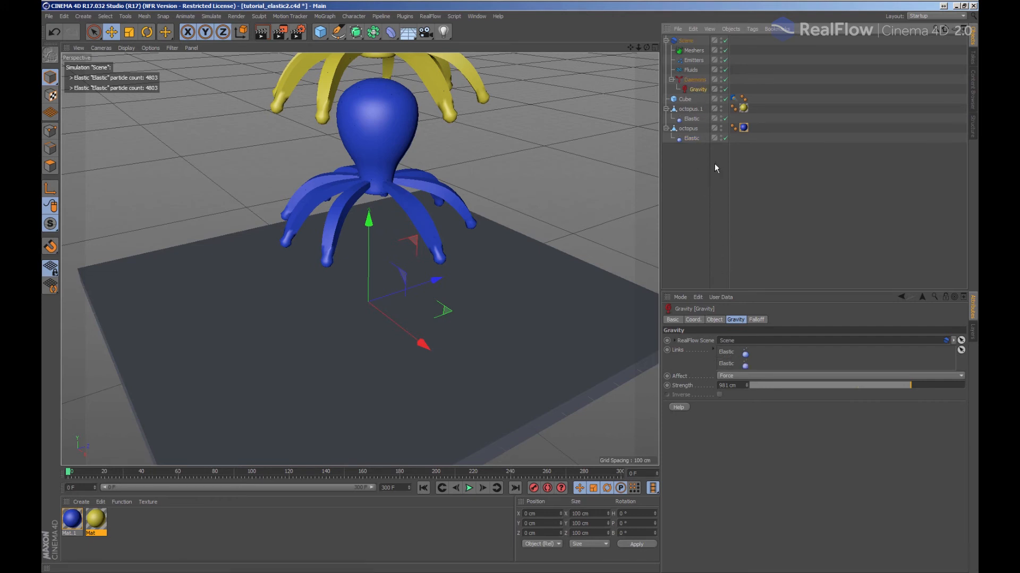
pyautogui.click(690, 138)
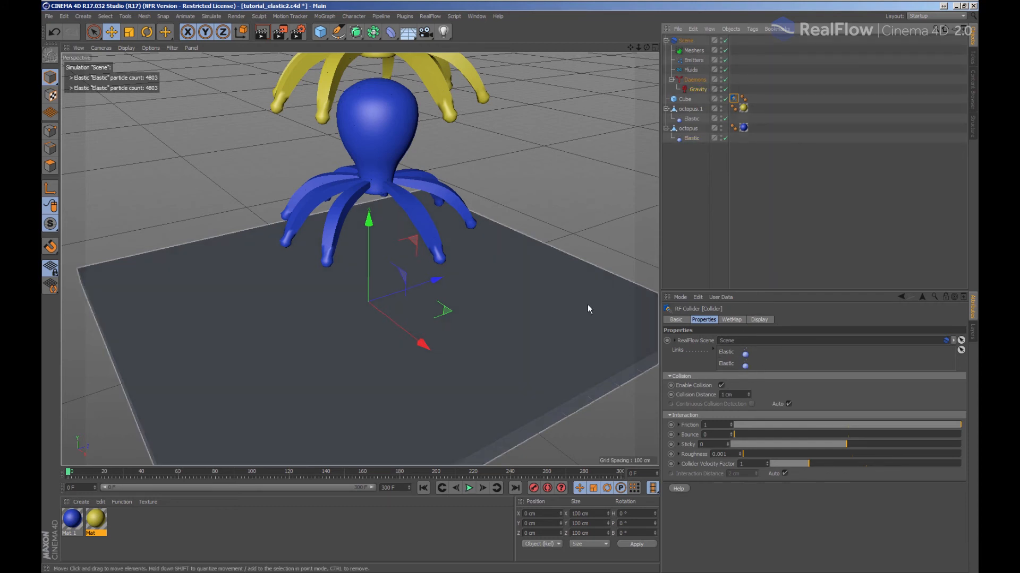
pyautogui.click(468, 487)
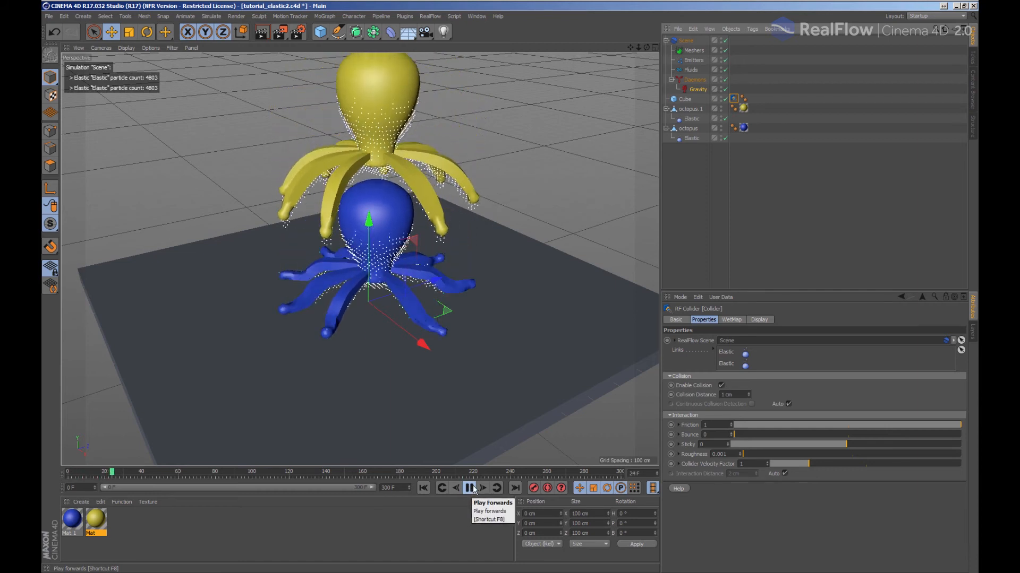
pyautogui.click(471, 488)
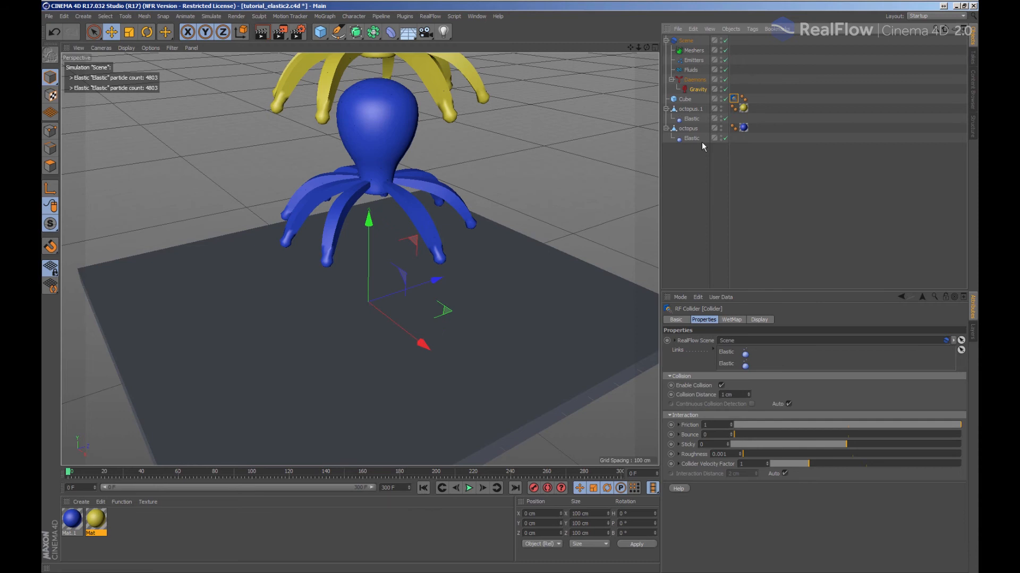
pyautogui.click(692, 119)
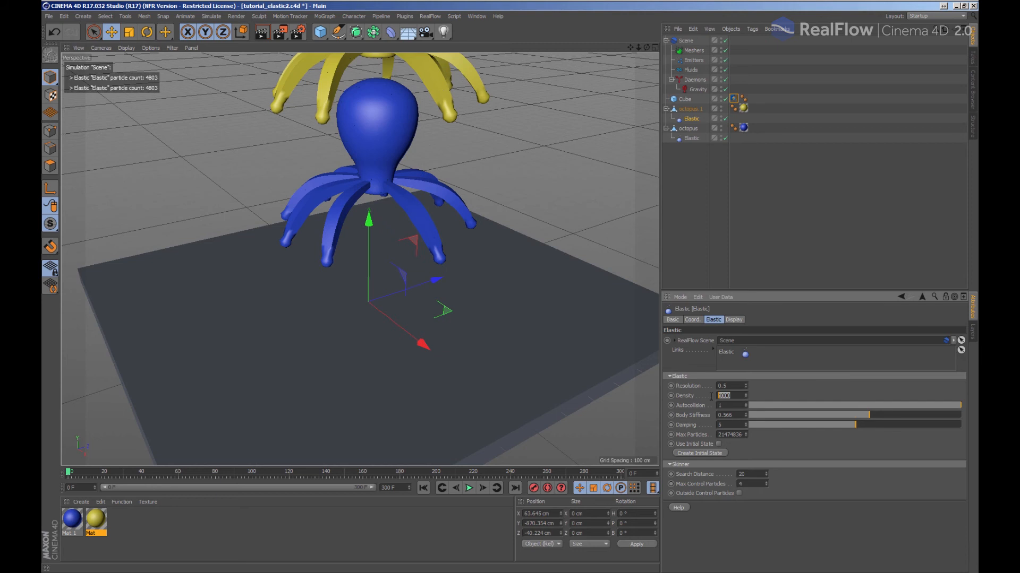
# Step: Set octopus.1's Elastic Density to 500 and replay the collision from the start
pyautogui.write('500')
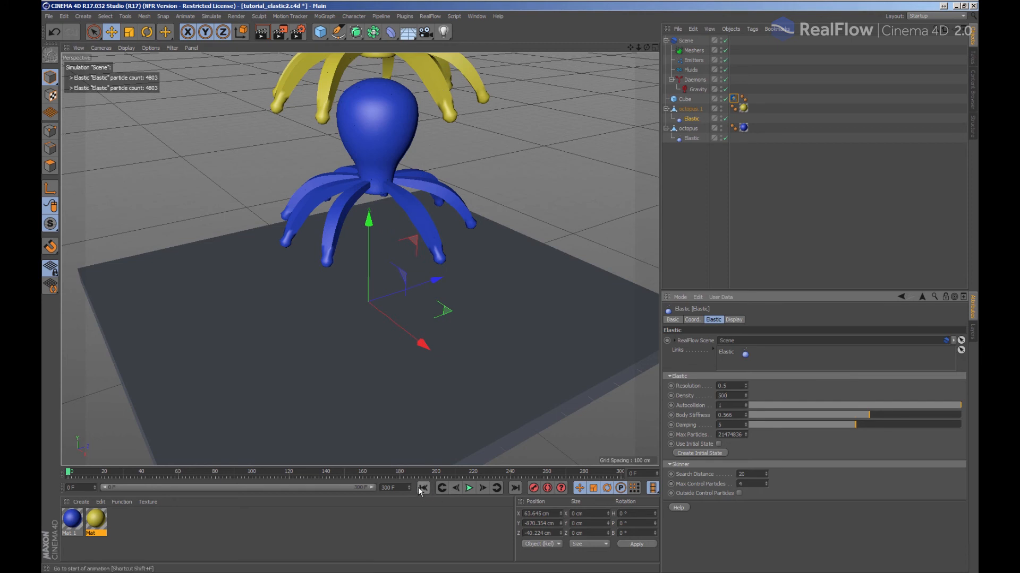
pyautogui.click(467, 487)
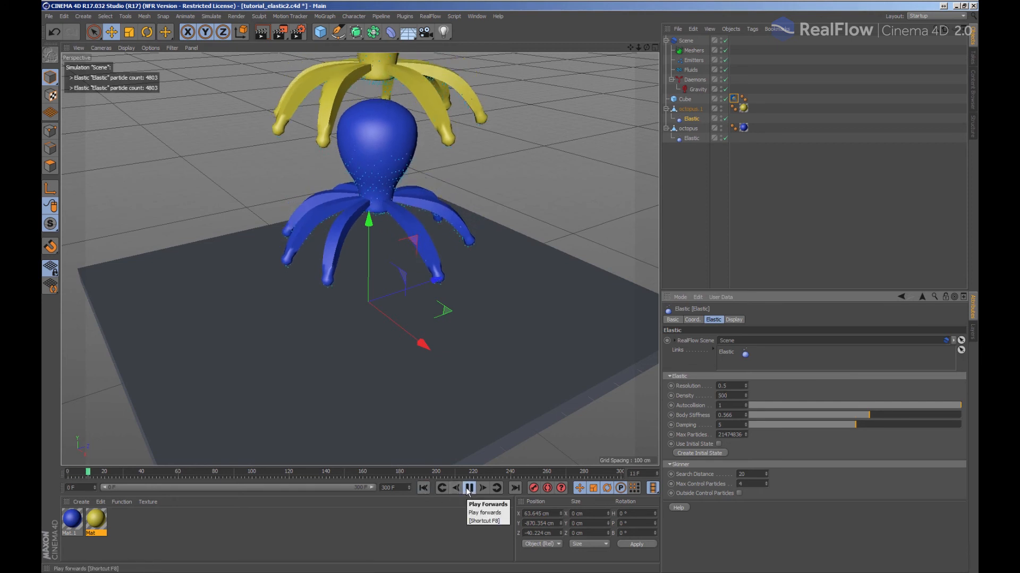
pyautogui.click(467, 488)
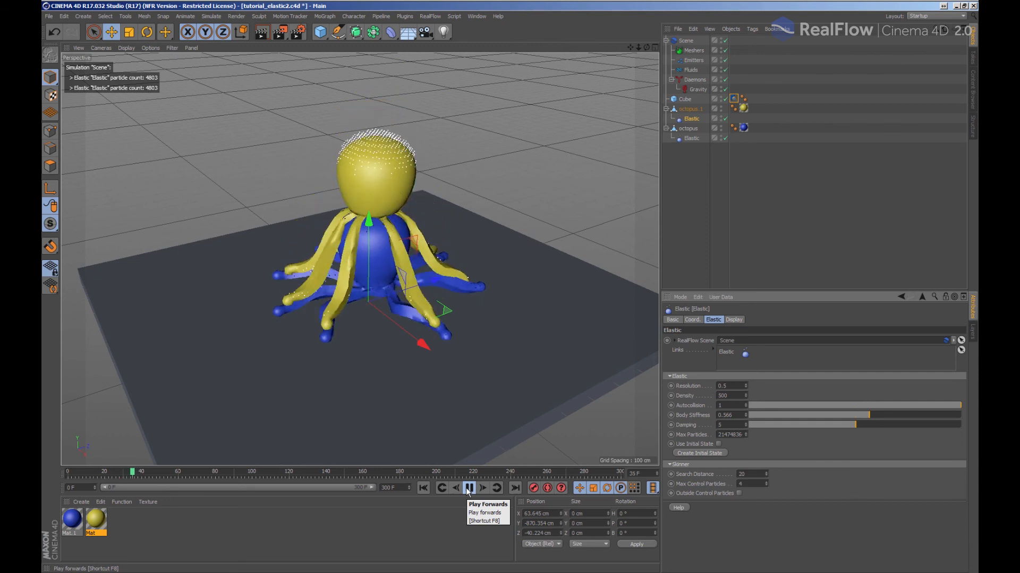
pyautogui.click(469, 488)
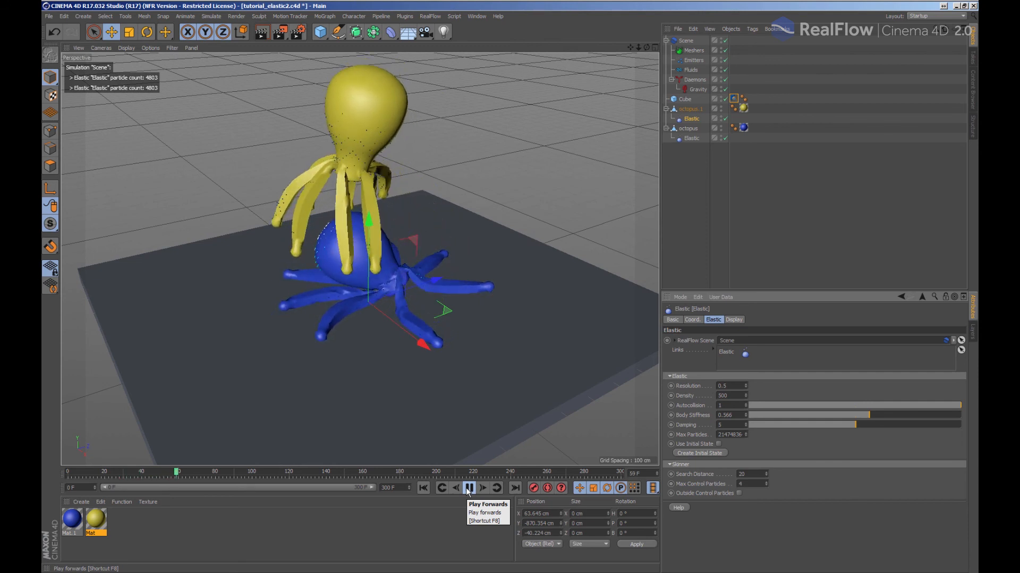
pyautogui.click(468, 488)
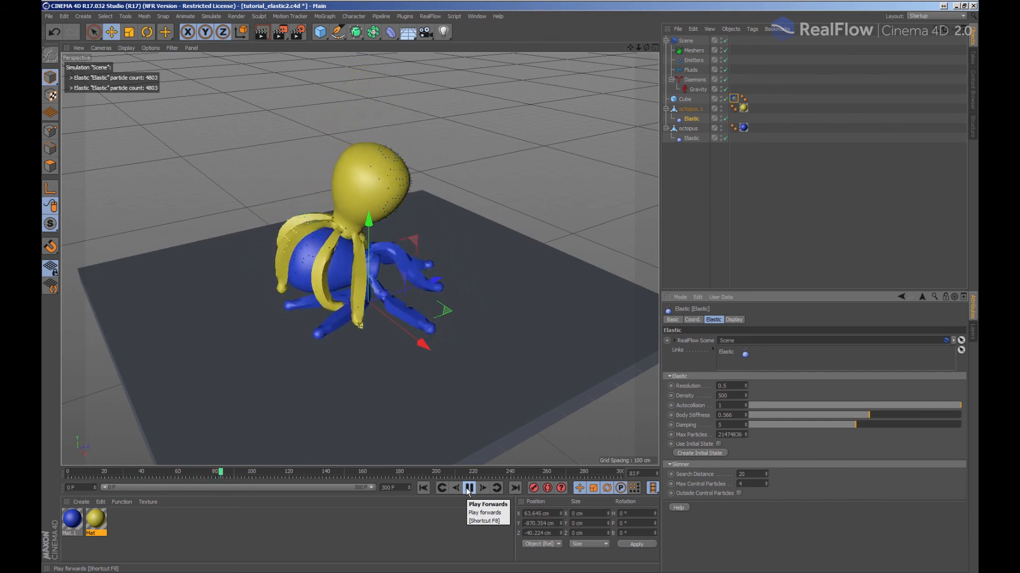
pyautogui.click(467, 487)
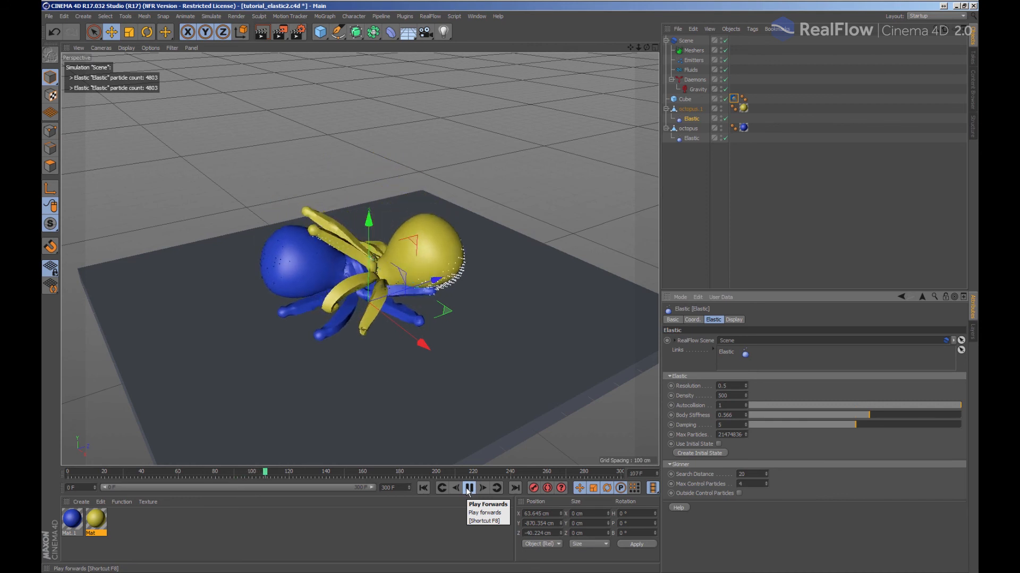